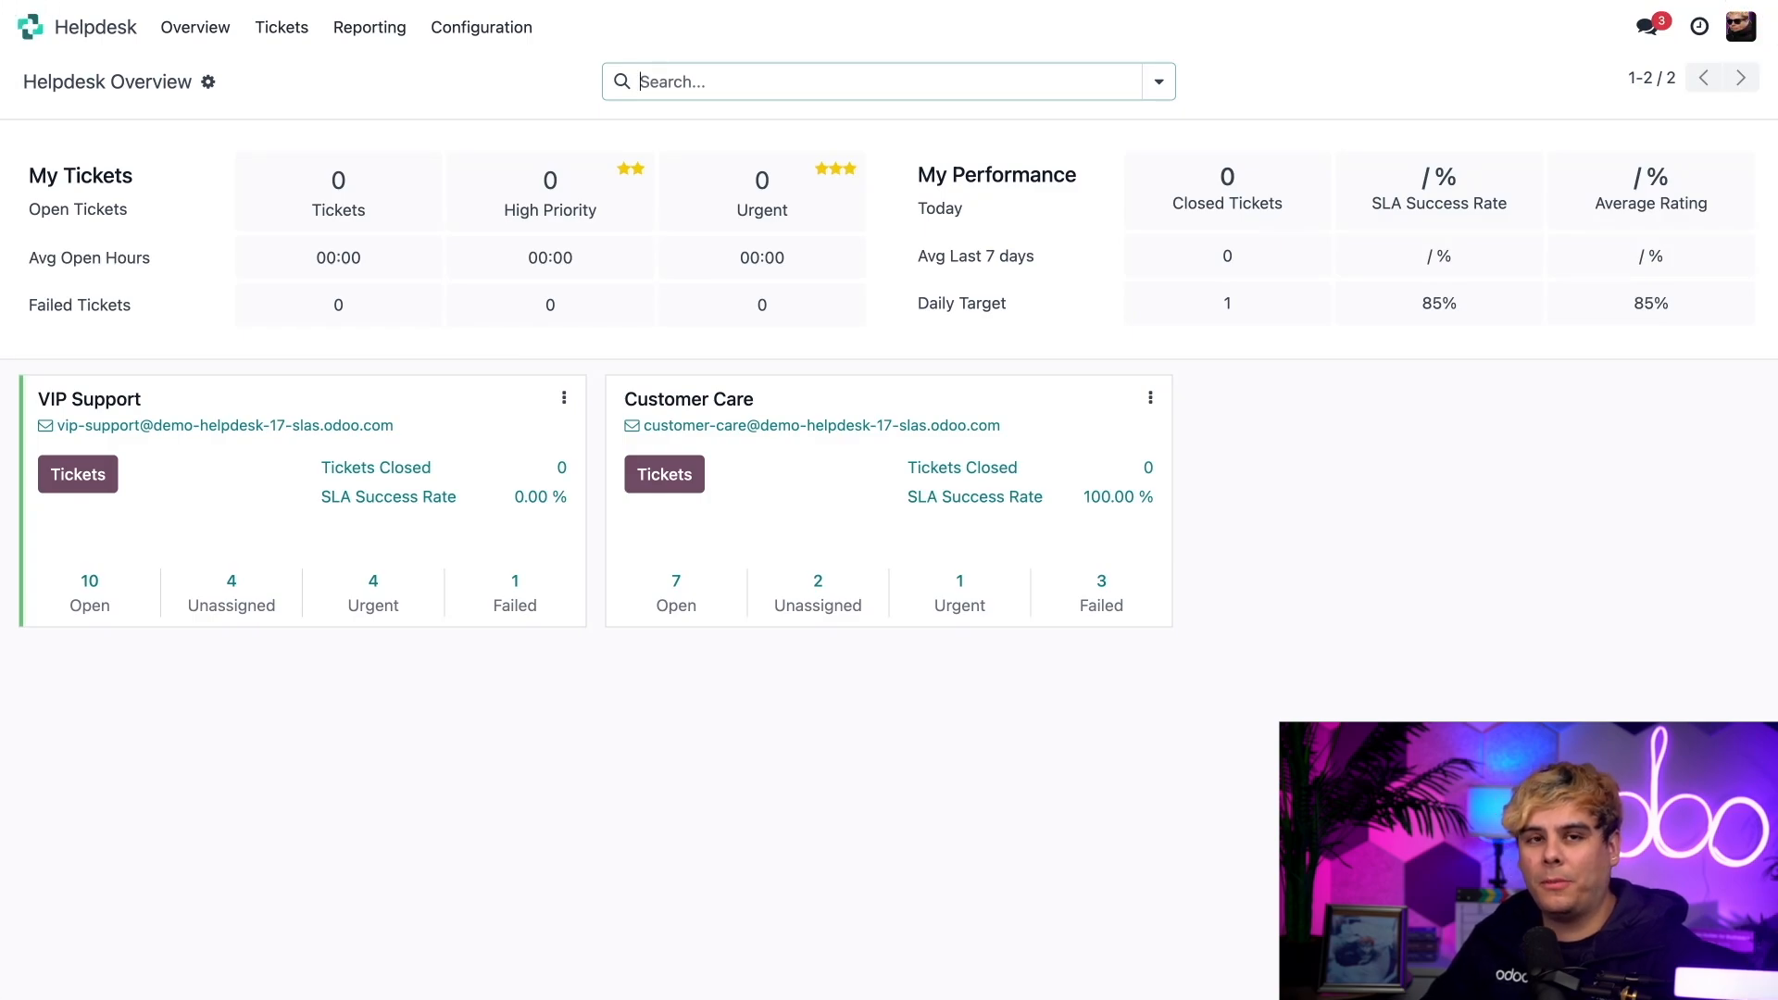
mouse_move(446, 418)
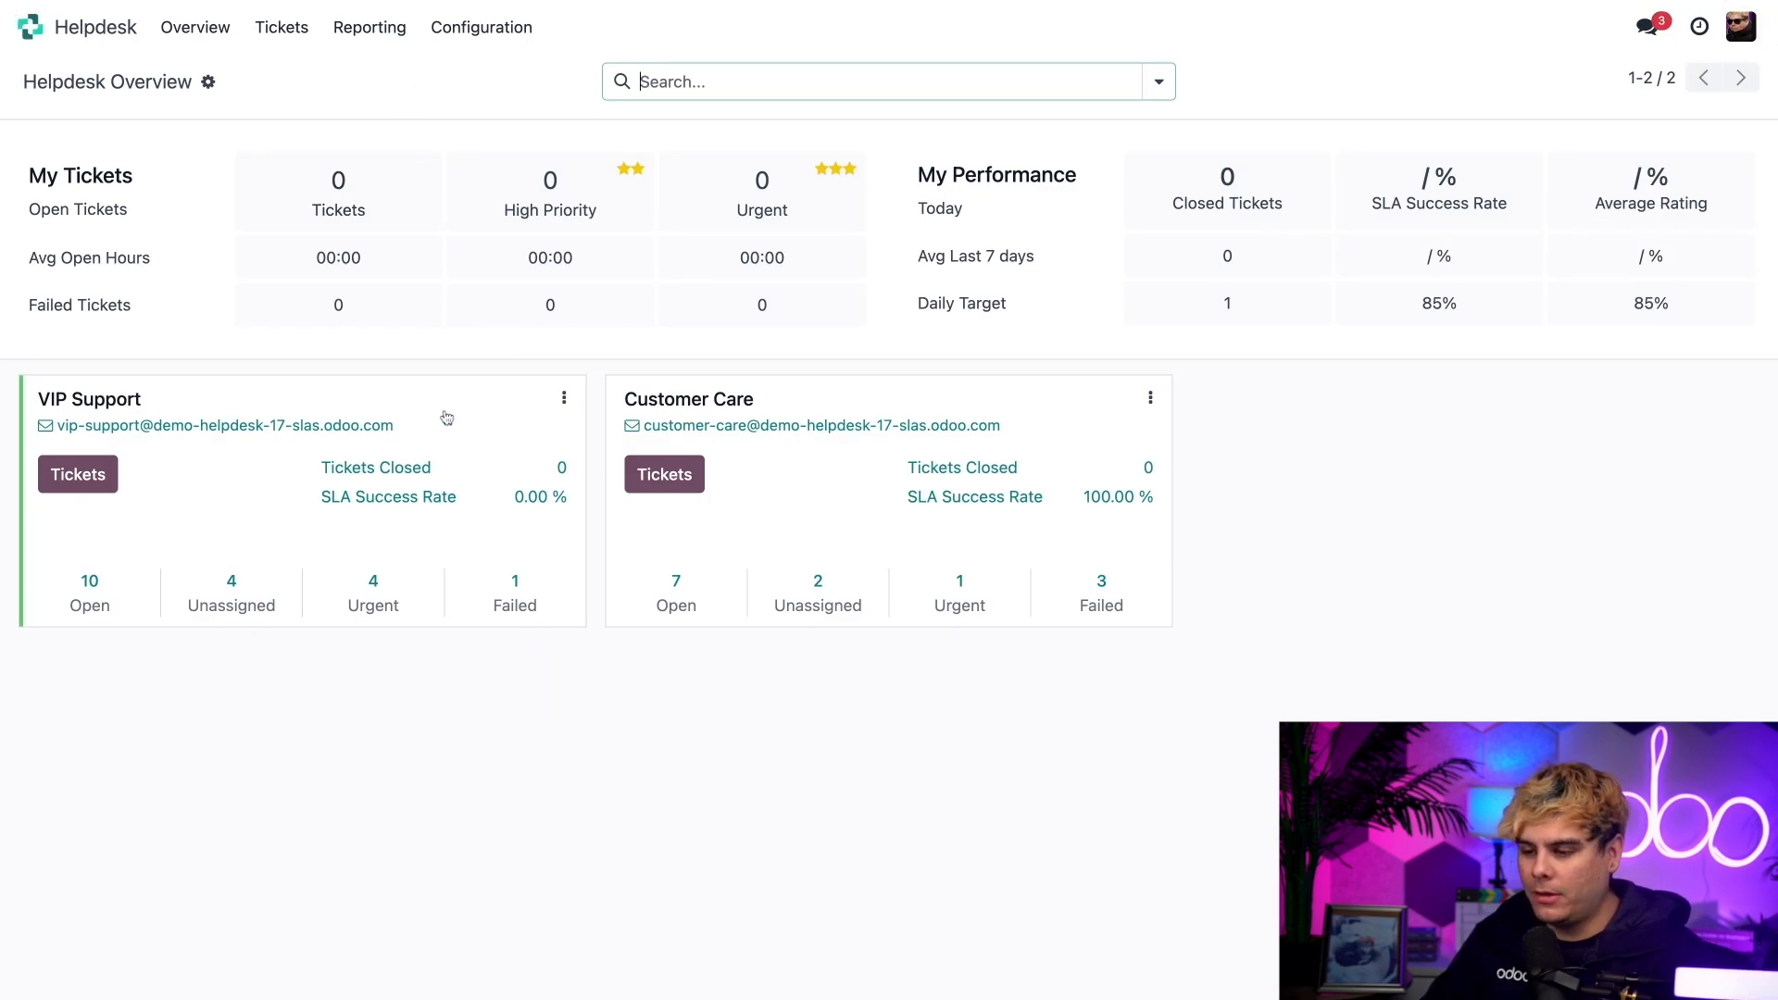
- Open the VIP Support team's configuration from its Helpdesk Overview card menu
click(564, 398)
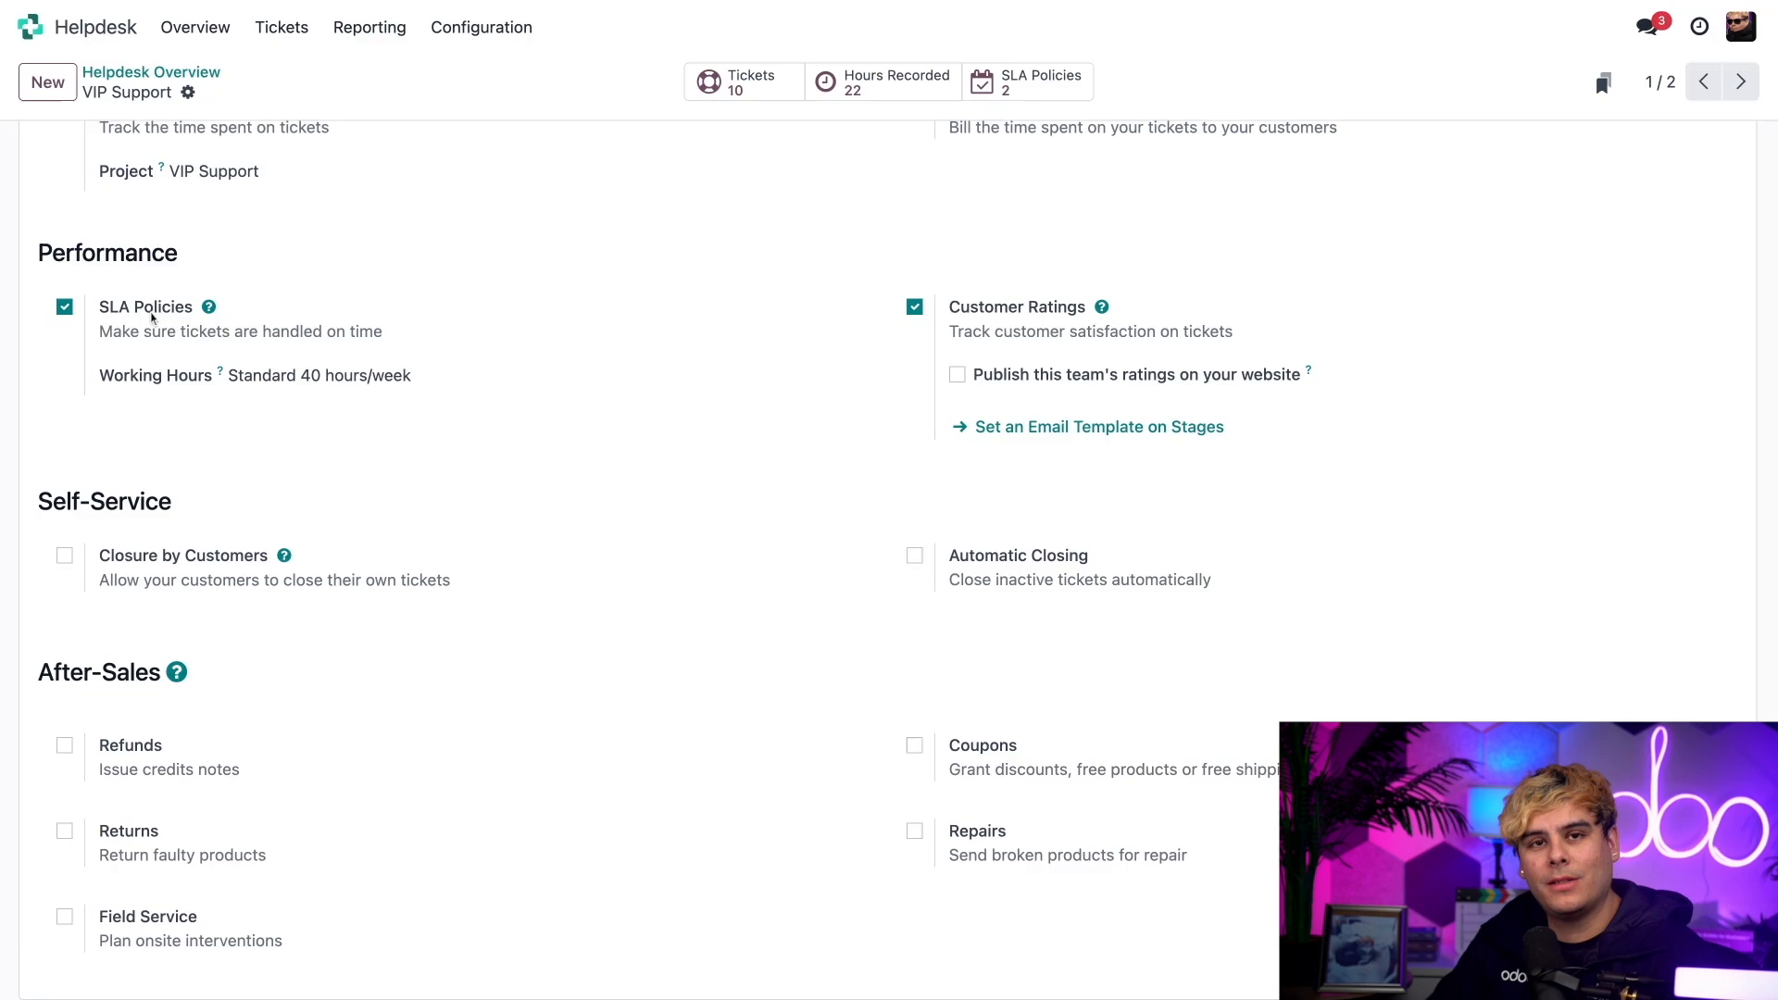
- Open the team's Standard 40 hours/week schedule from the Working Hours field
click(318, 375)
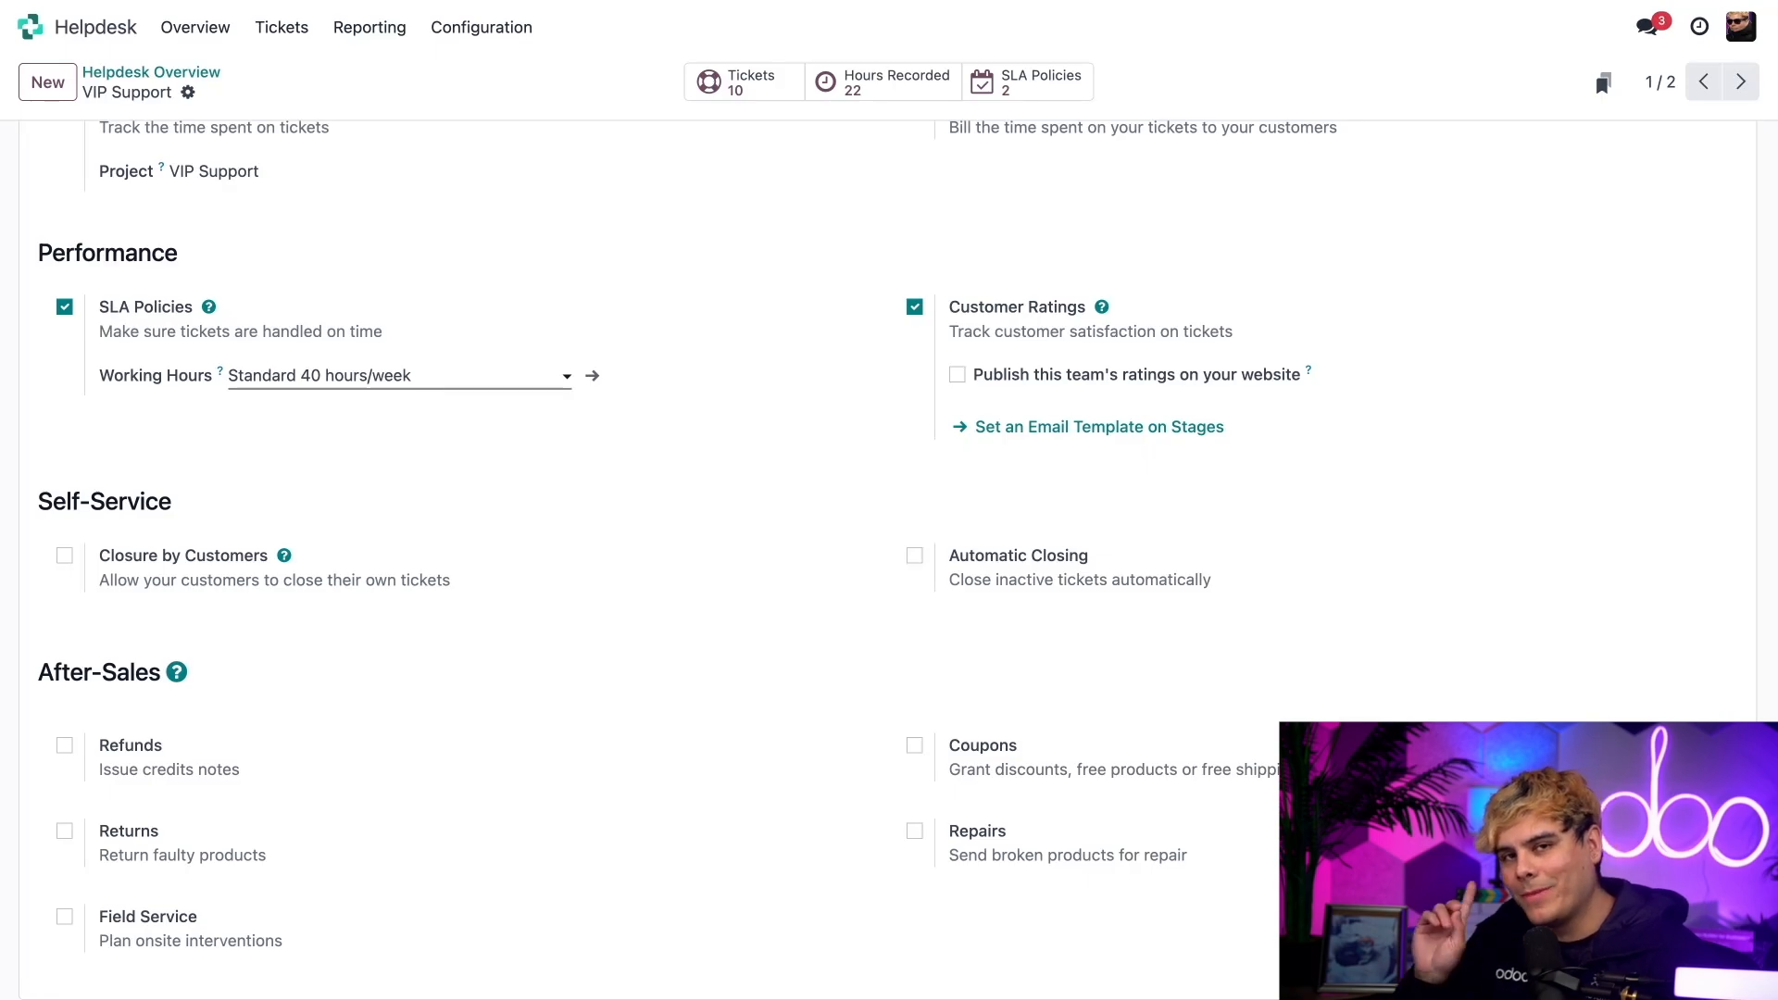
click(591, 375)
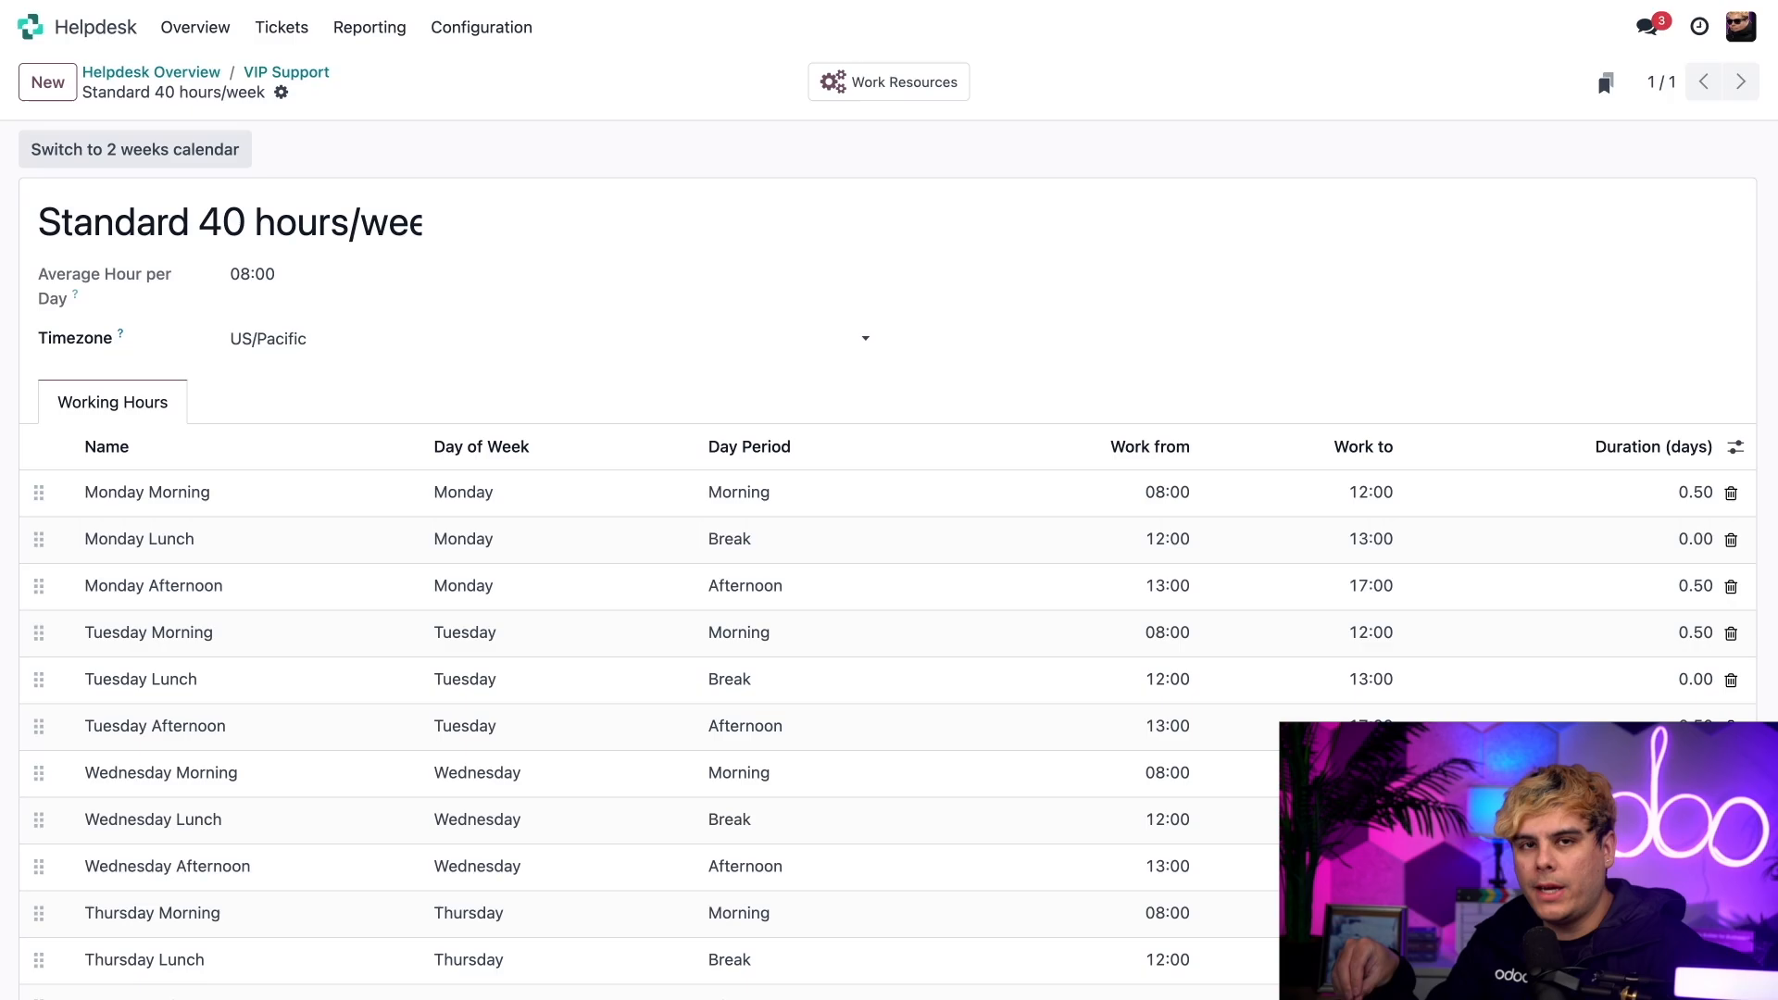
mouse_move(314, 293)
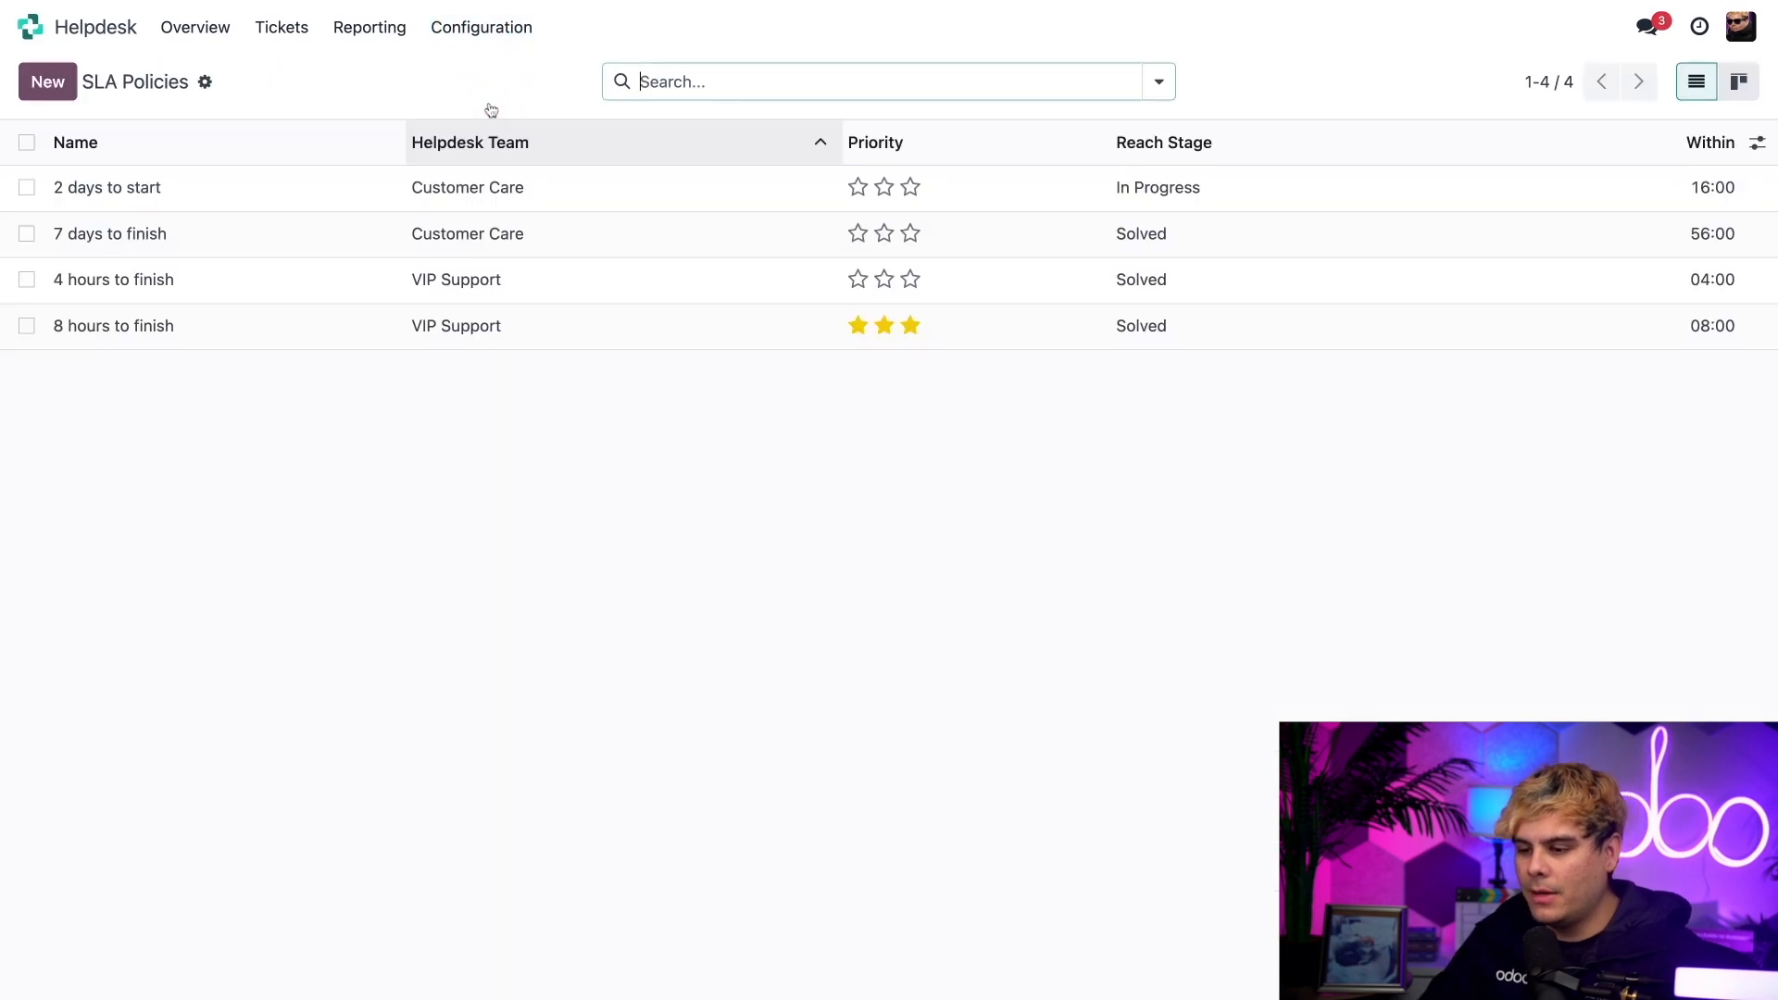
- Create a new SLA policy named '2 Days to Finish'
click(46, 80)
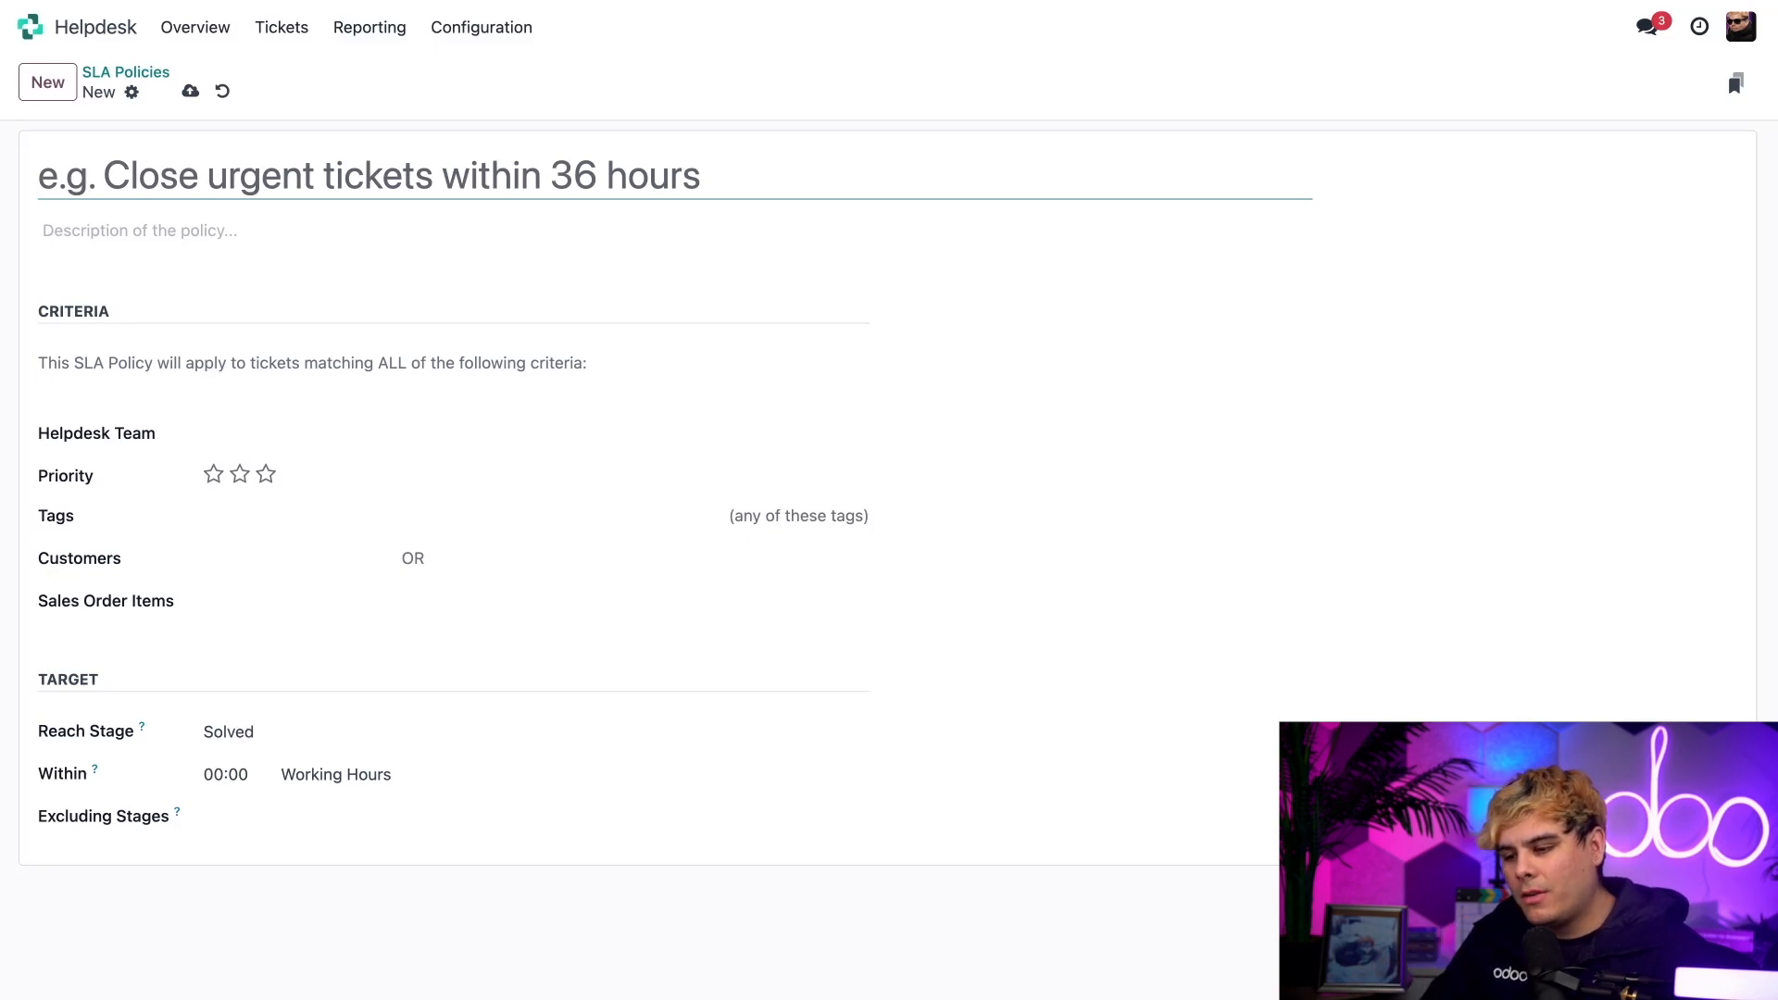
text(2 Sa)
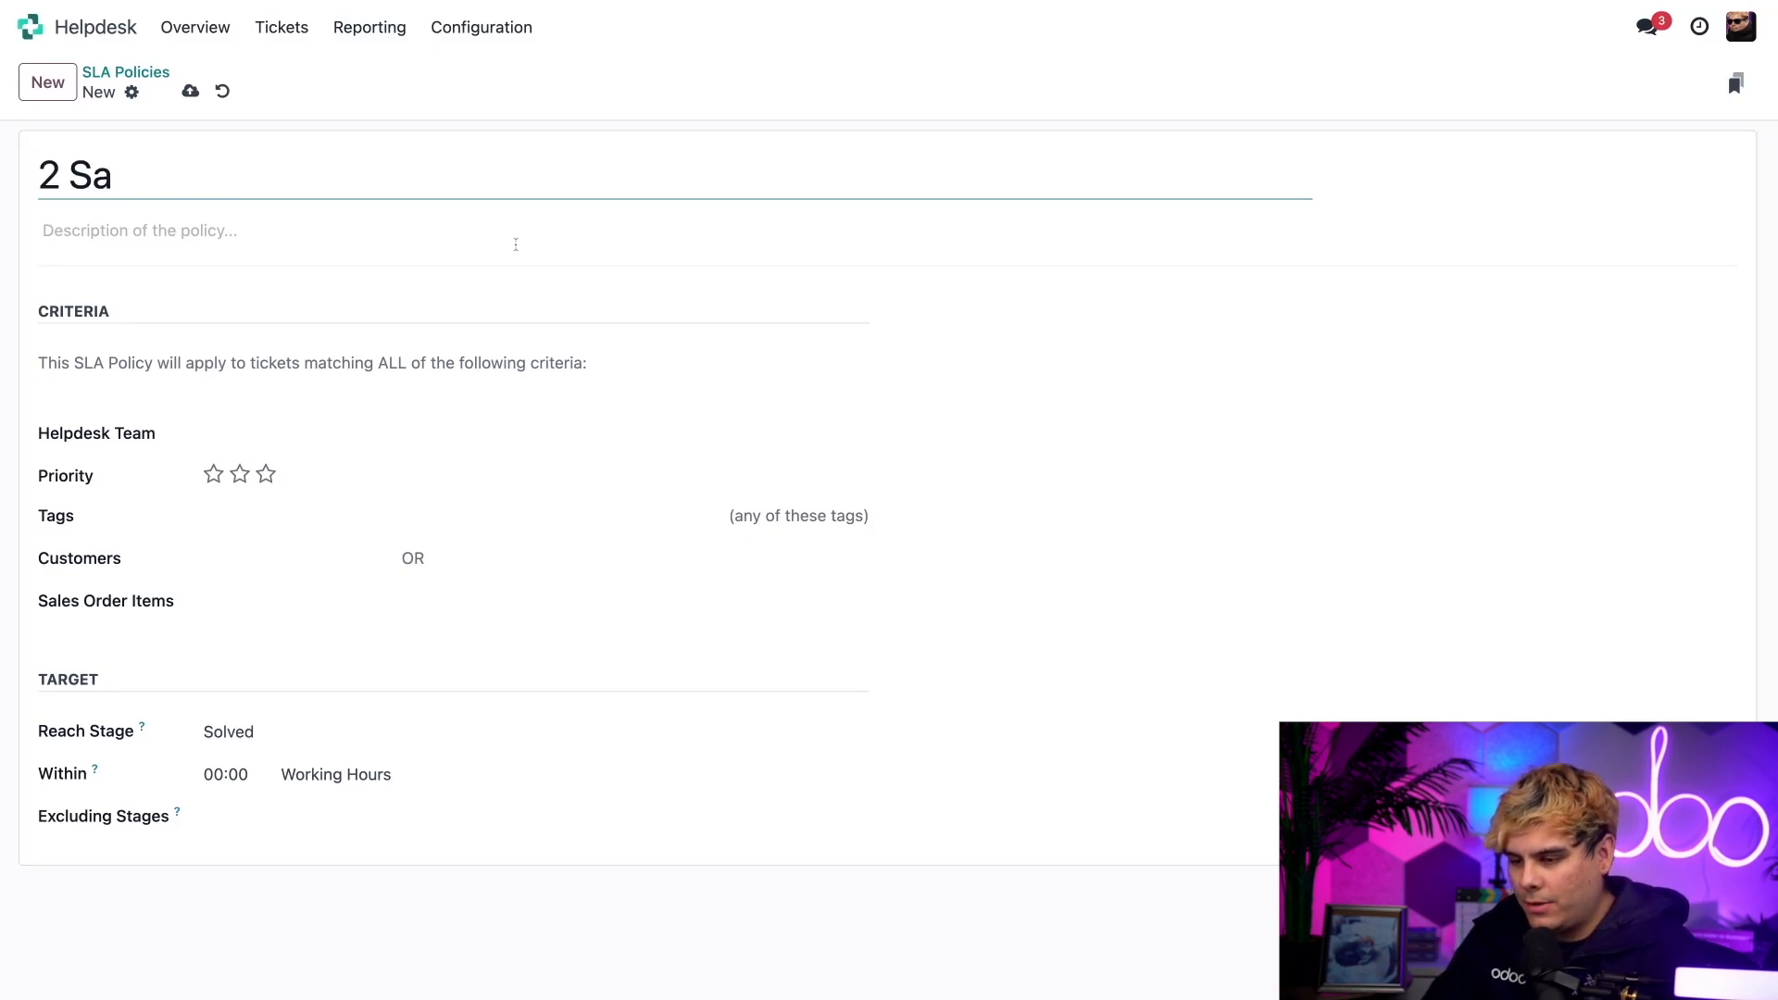
text(Days to)
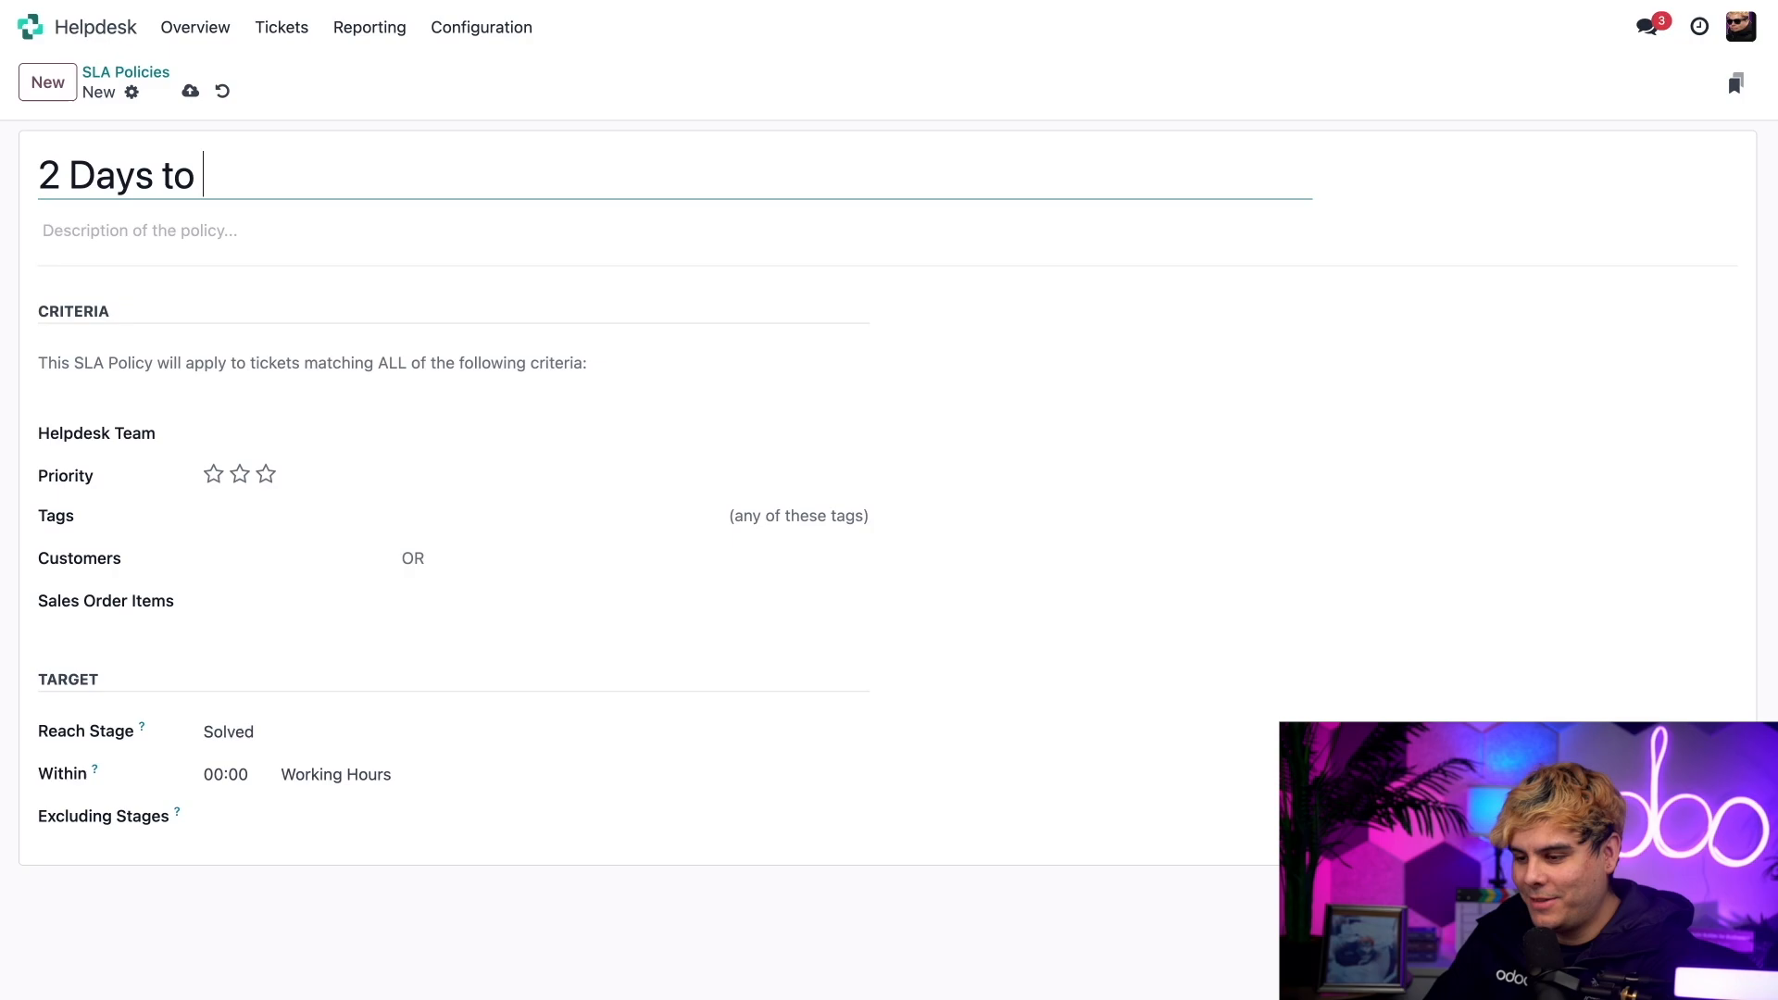
text(Finish)
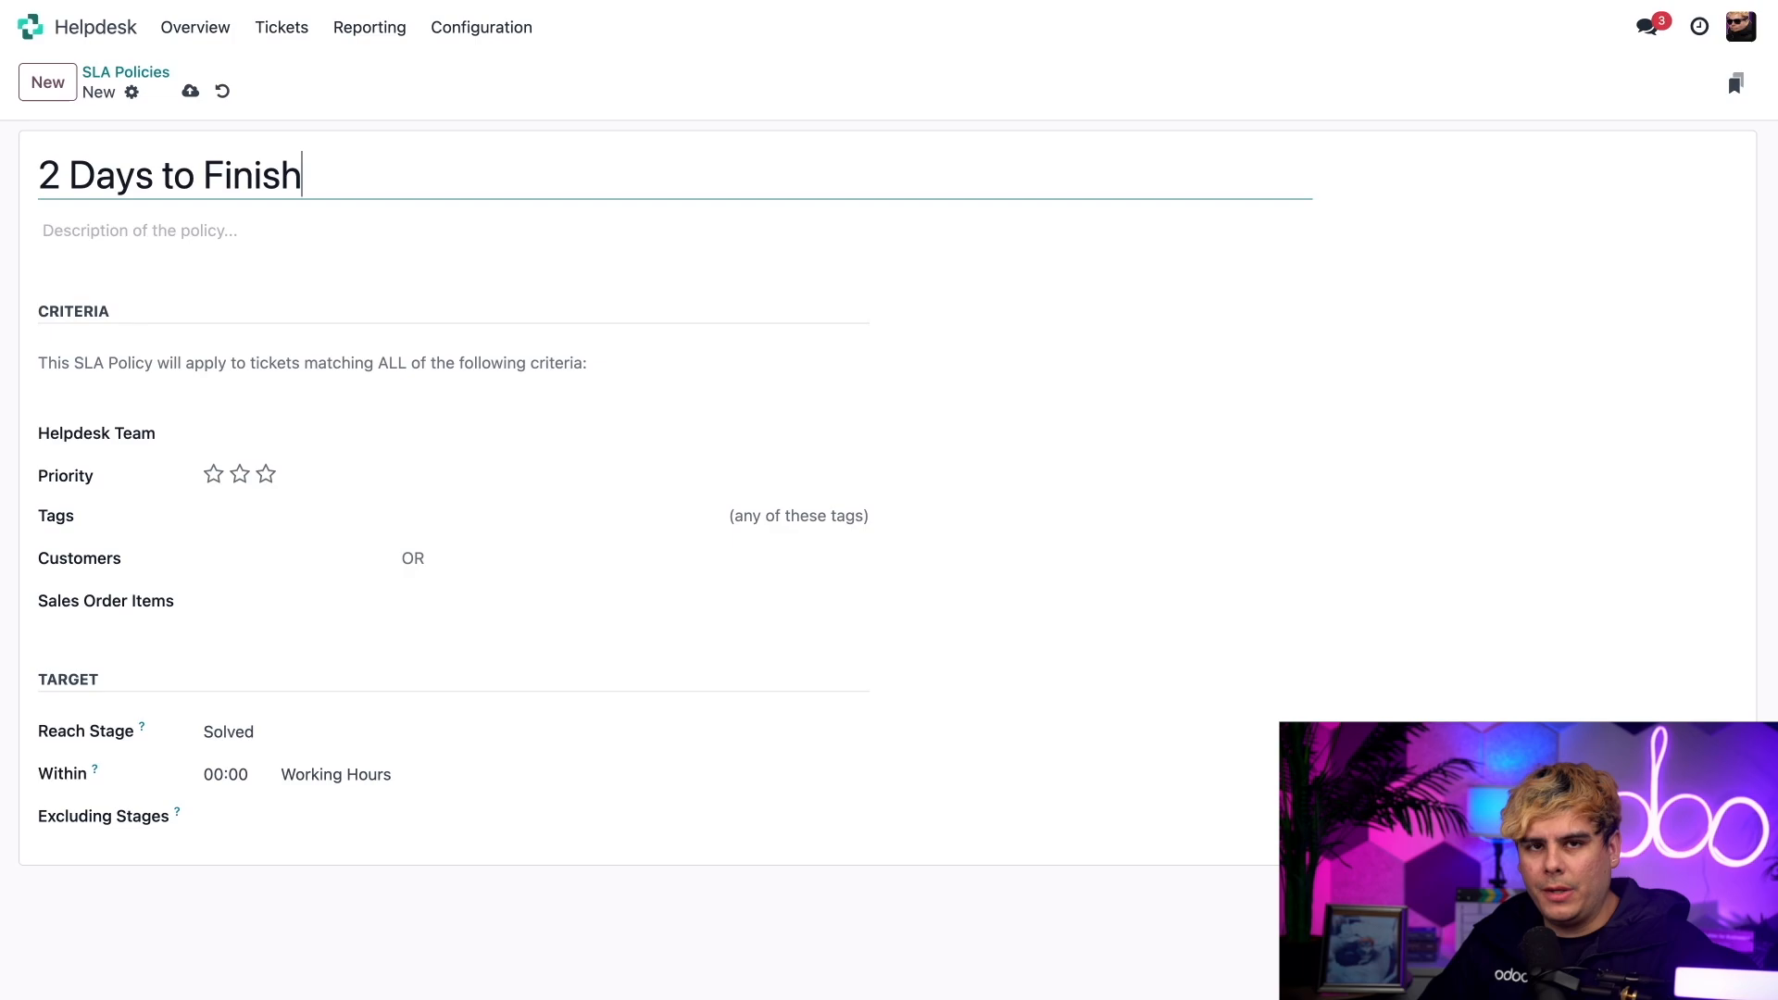
click(453, 434)
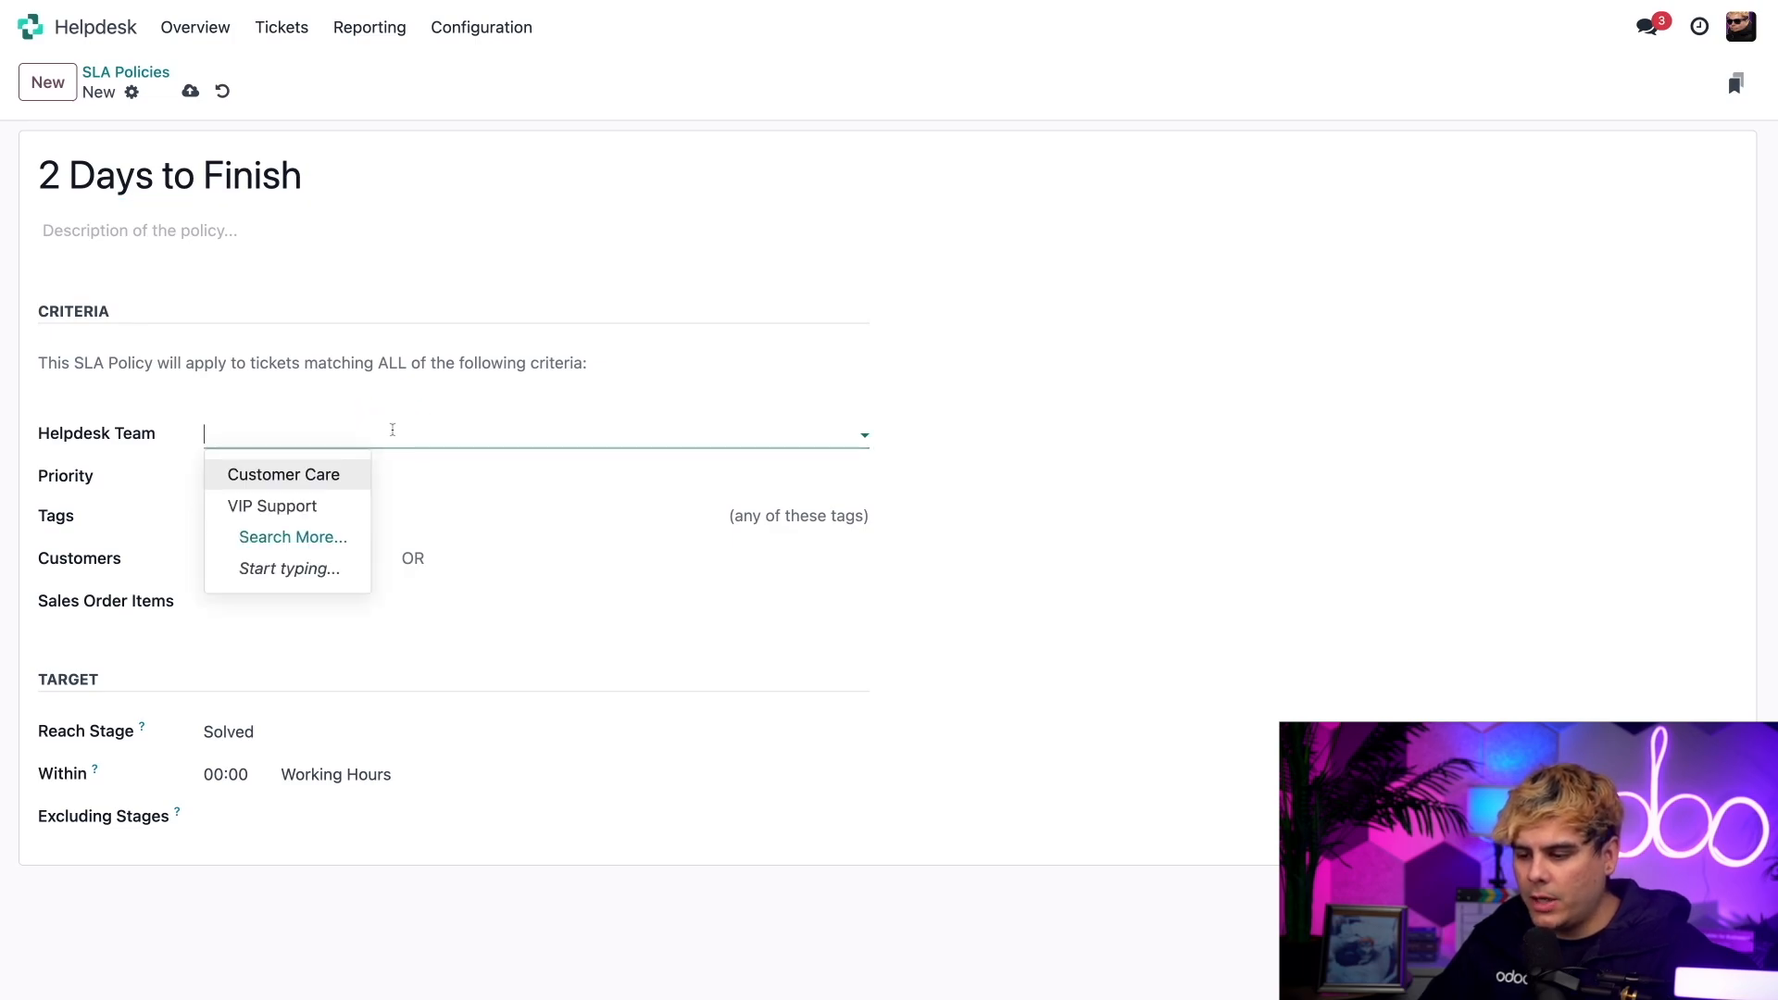
- Assign the policy to VIP Support with 16 working hours and add an excluded stage
click(271, 506)
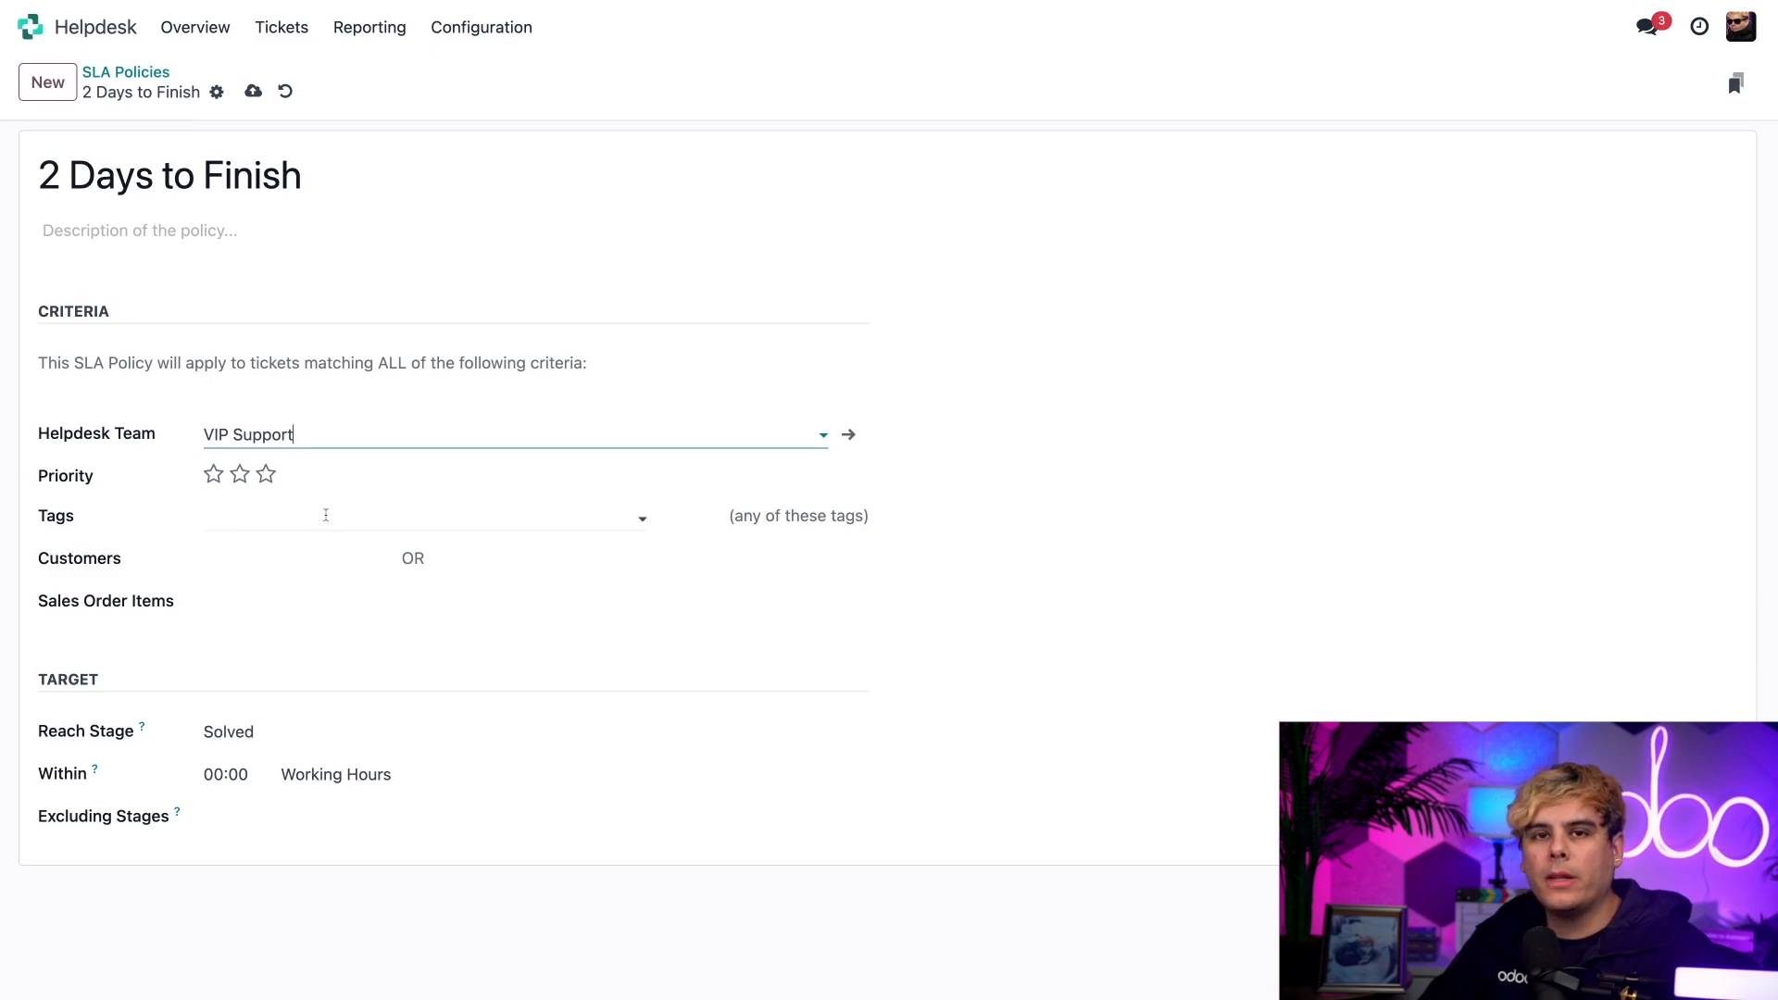
mouse_move(326, 515)
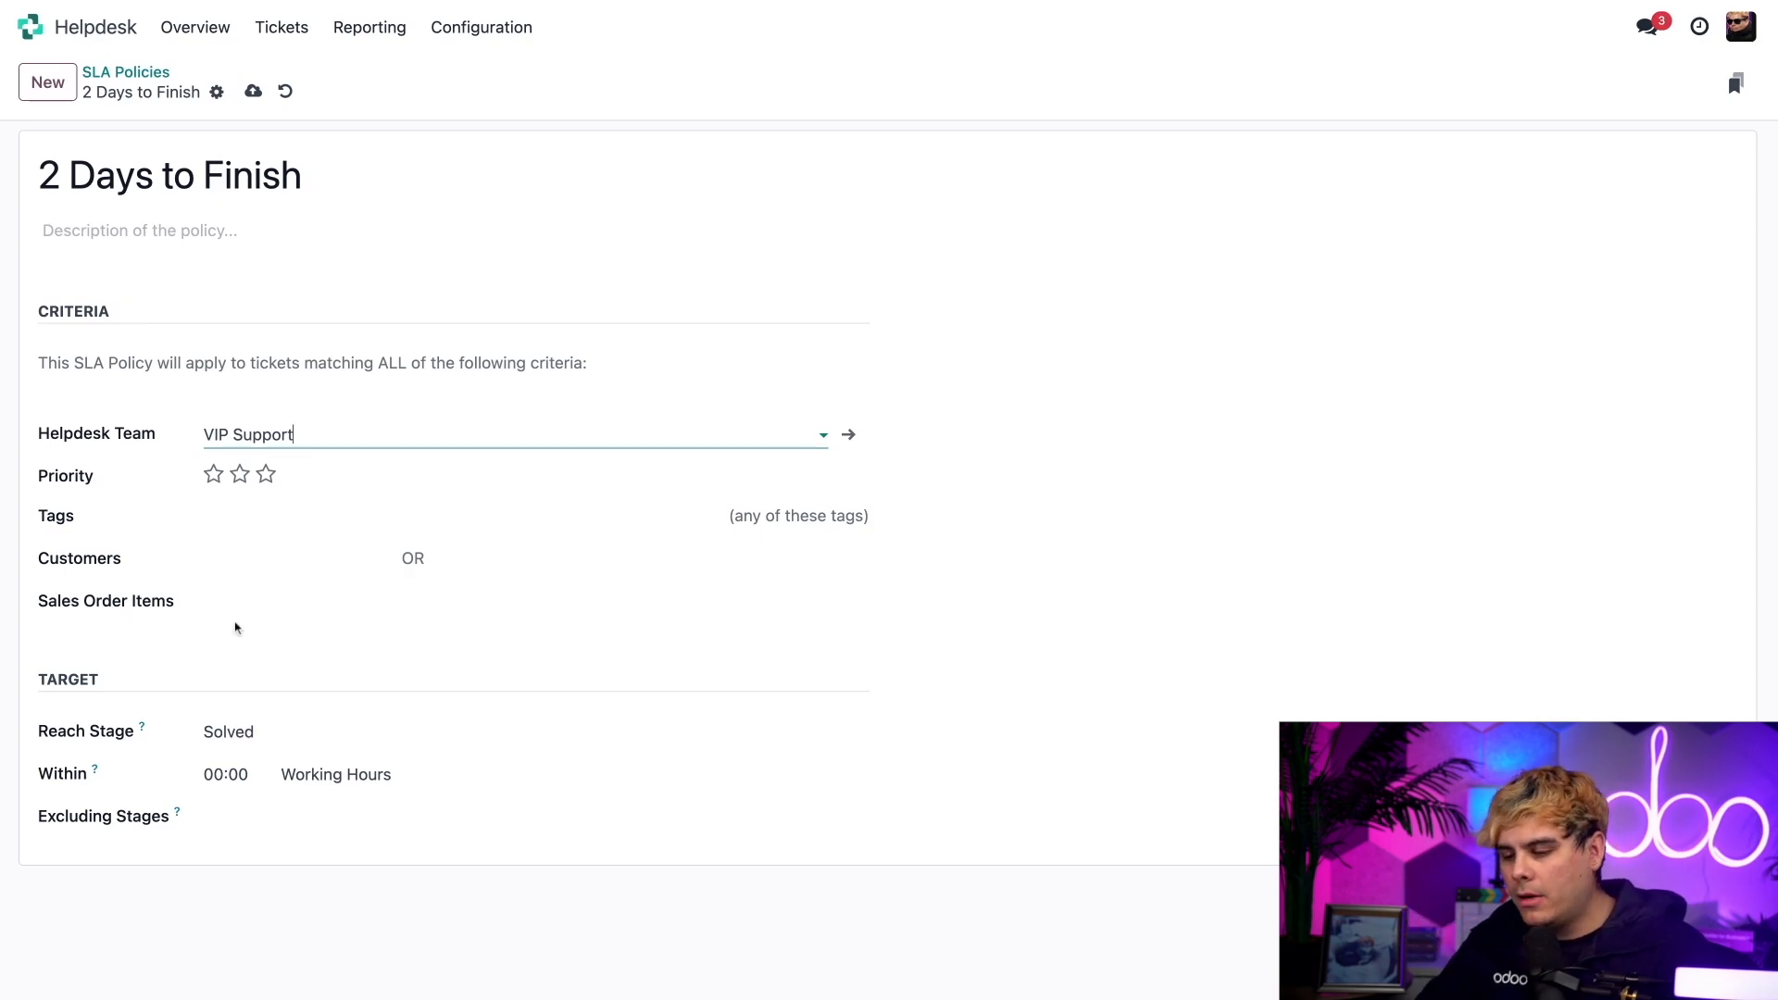
mouse_move(288, 698)
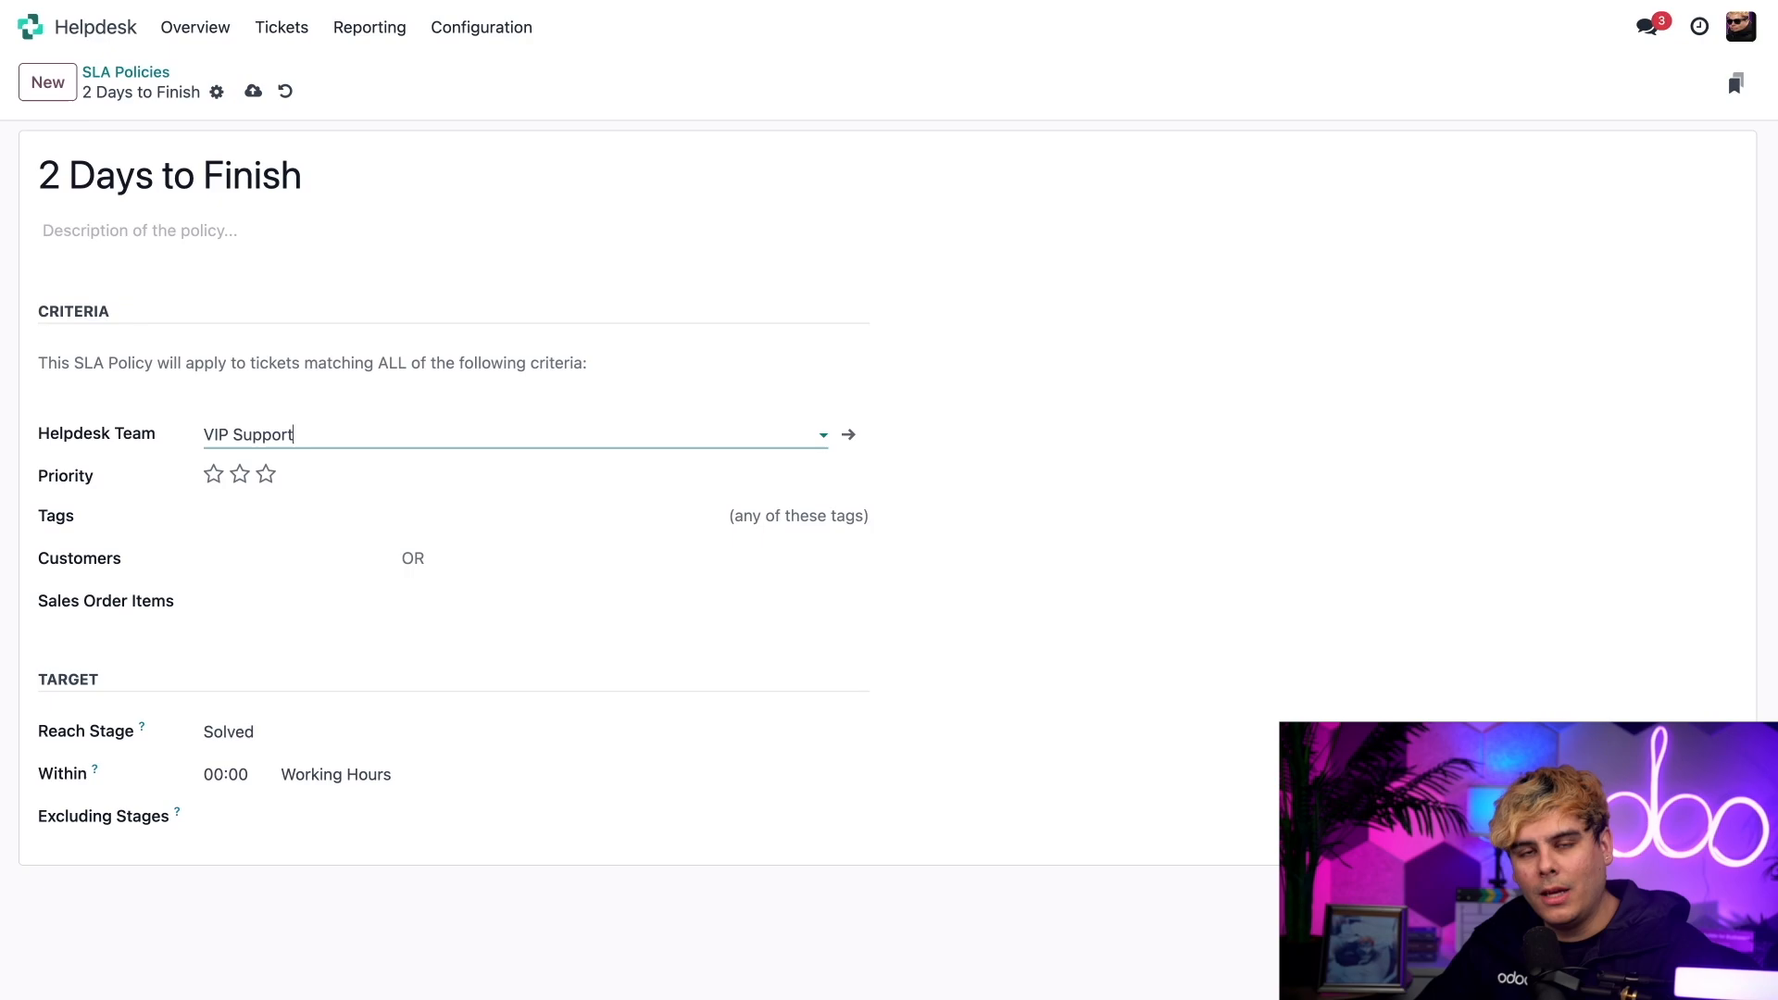
mouse_move(278, 714)
text(16)
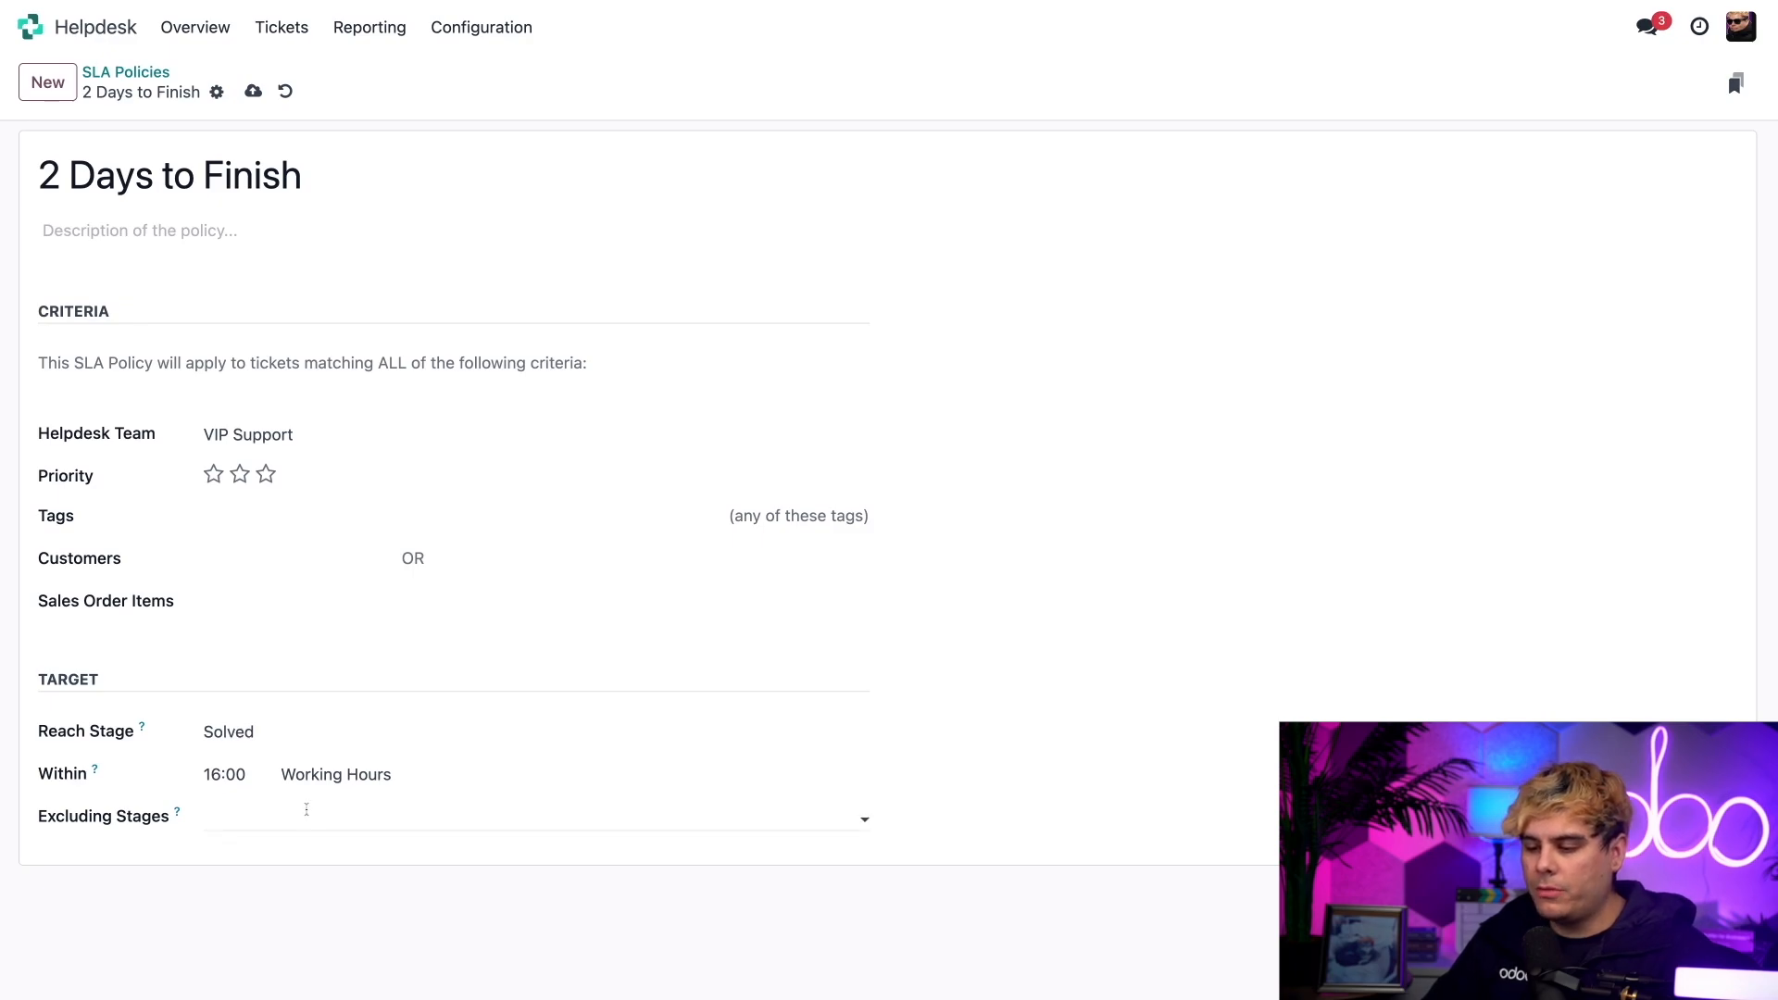
click(307, 809)
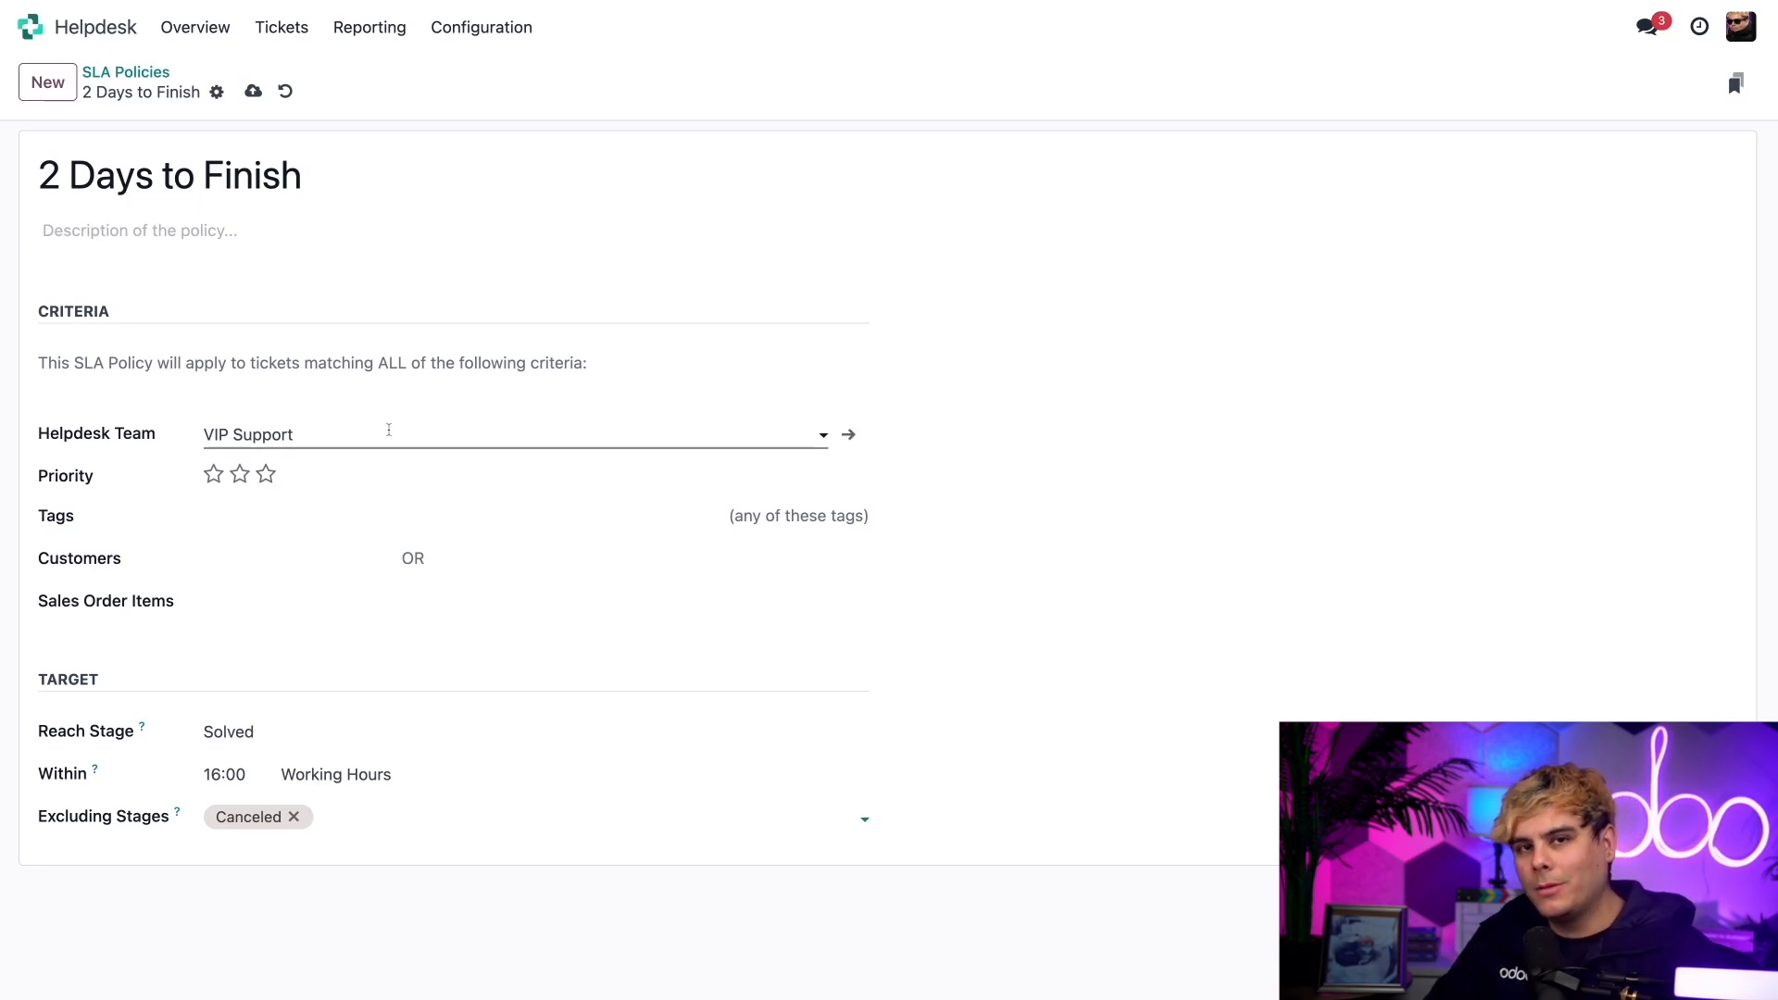
- Save the '2 Days to Finish' policy with the Canceled stage excluded
click(253, 92)
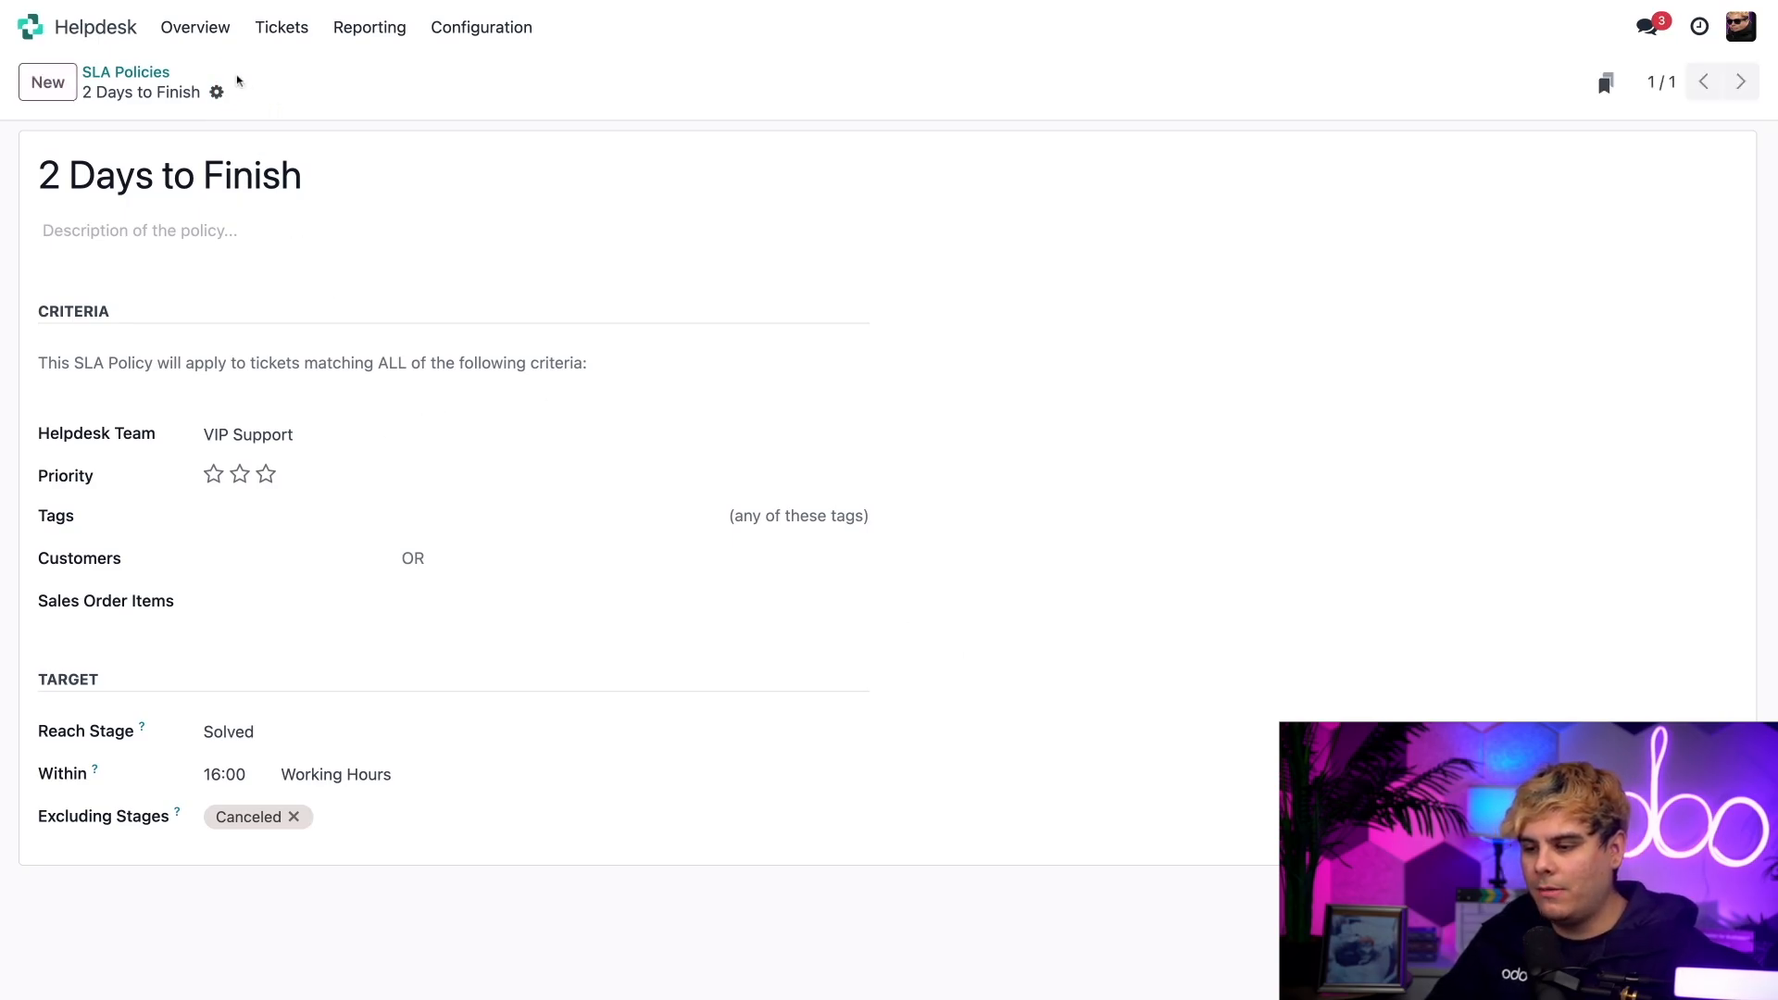
- Return to Helpdesk Overview and open the VIP Support ticket board
click(193, 26)
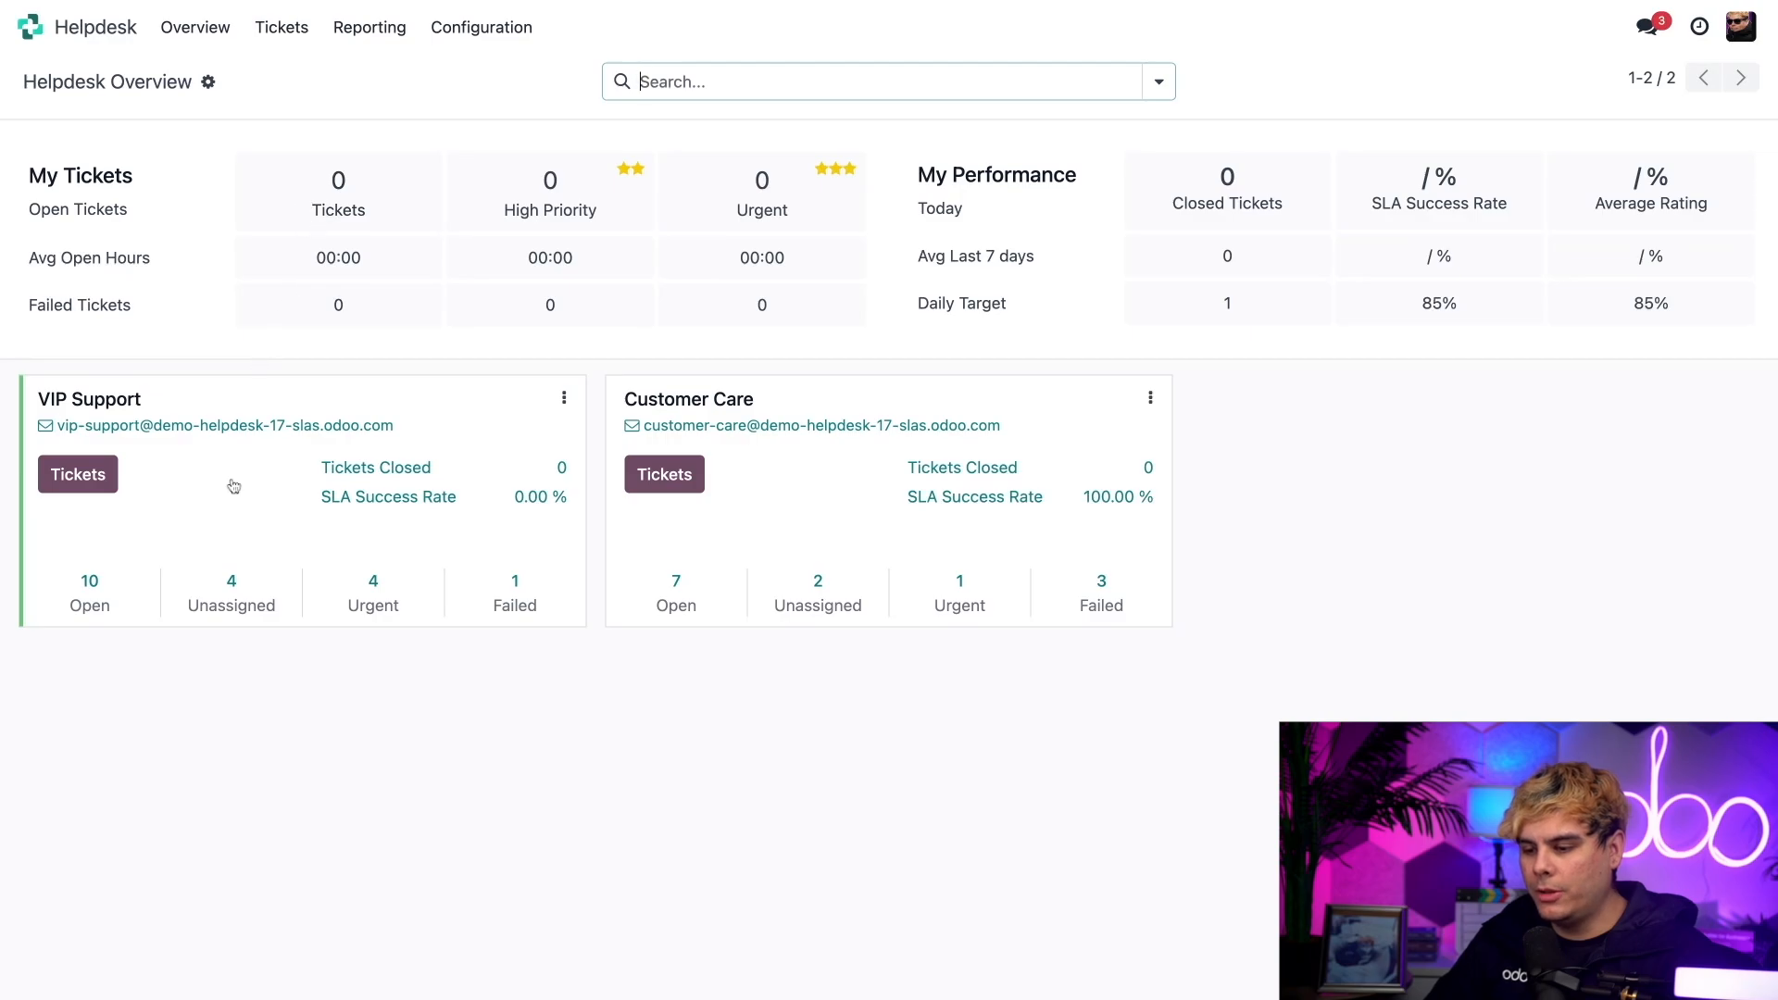
click(77, 474)
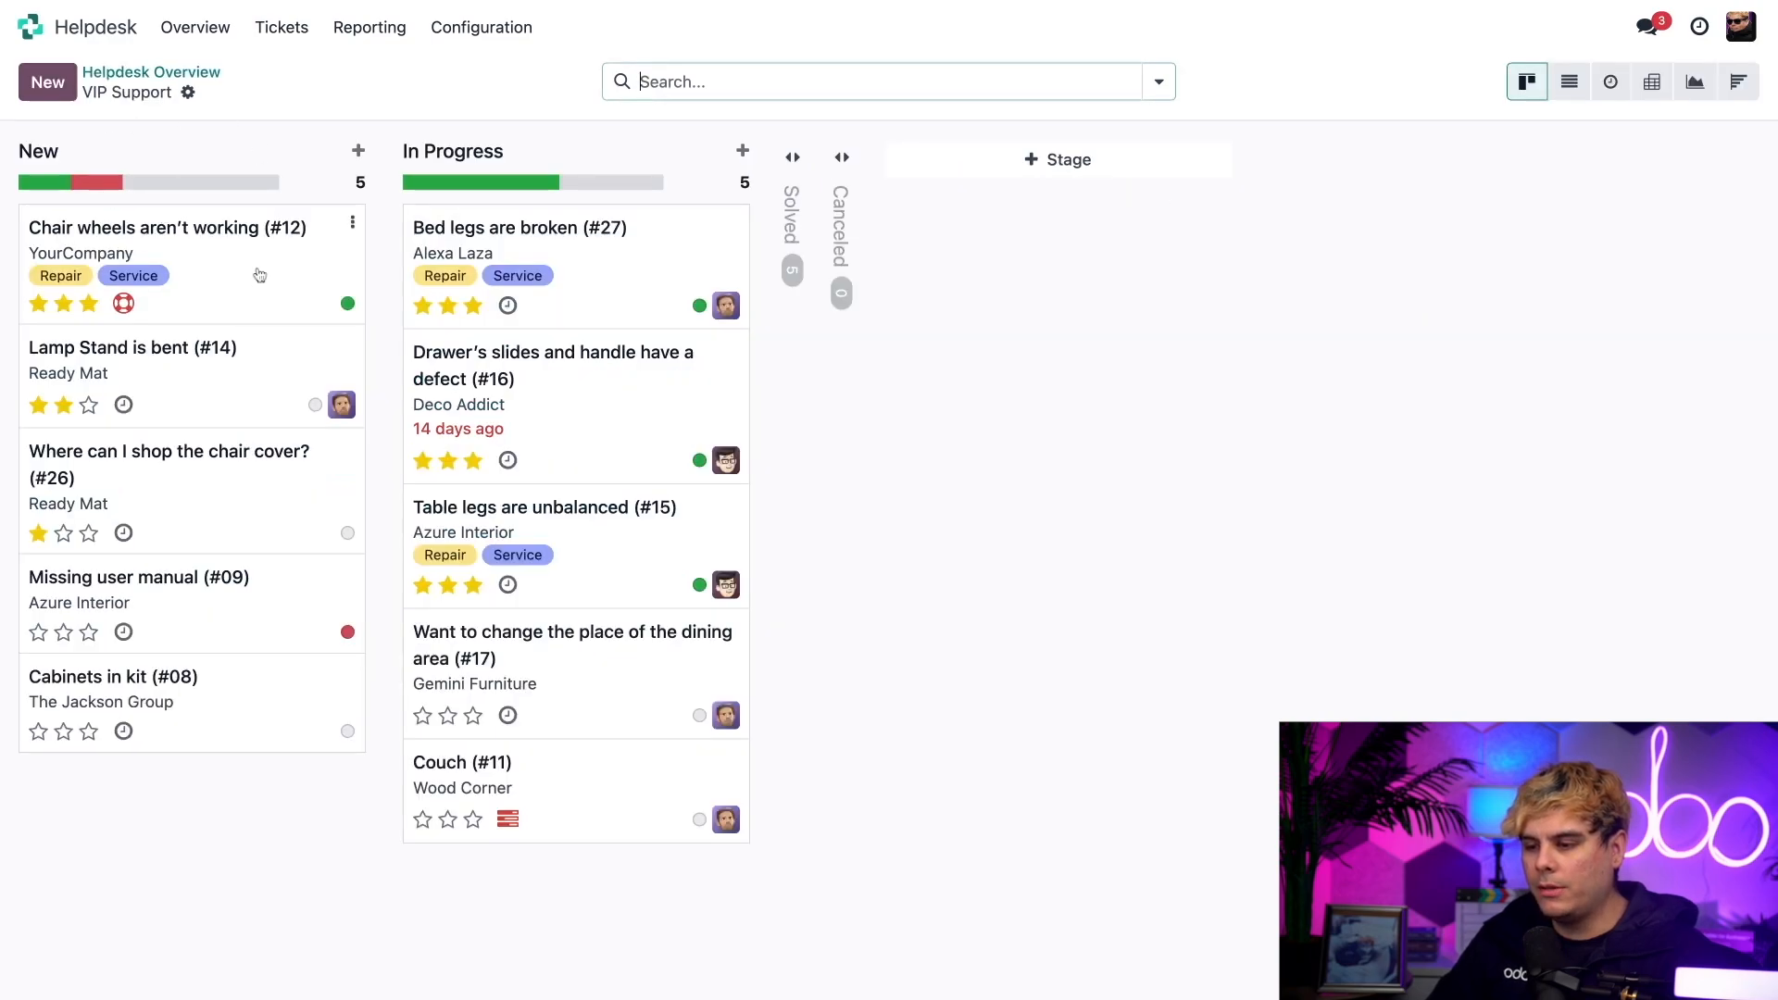
mouse_move(211, 135)
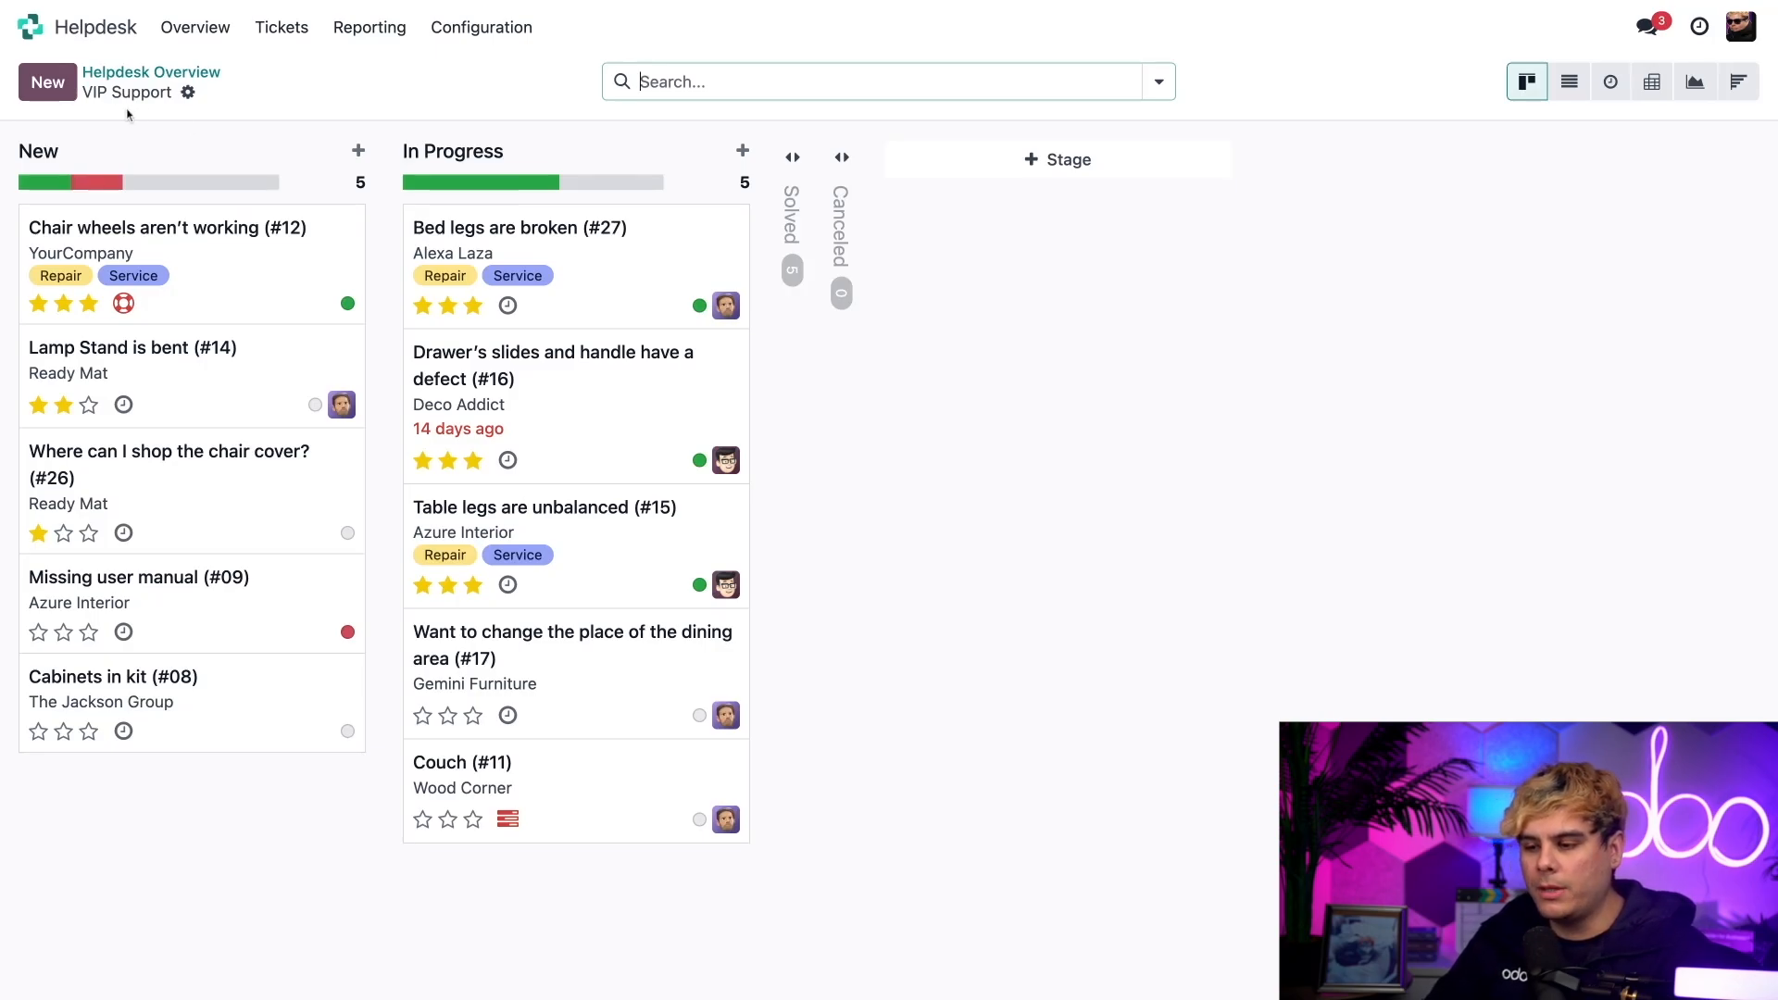
- Create ticket 'Chair arrived broken. Big sad.' with customer Azure Interior
click(46, 82)
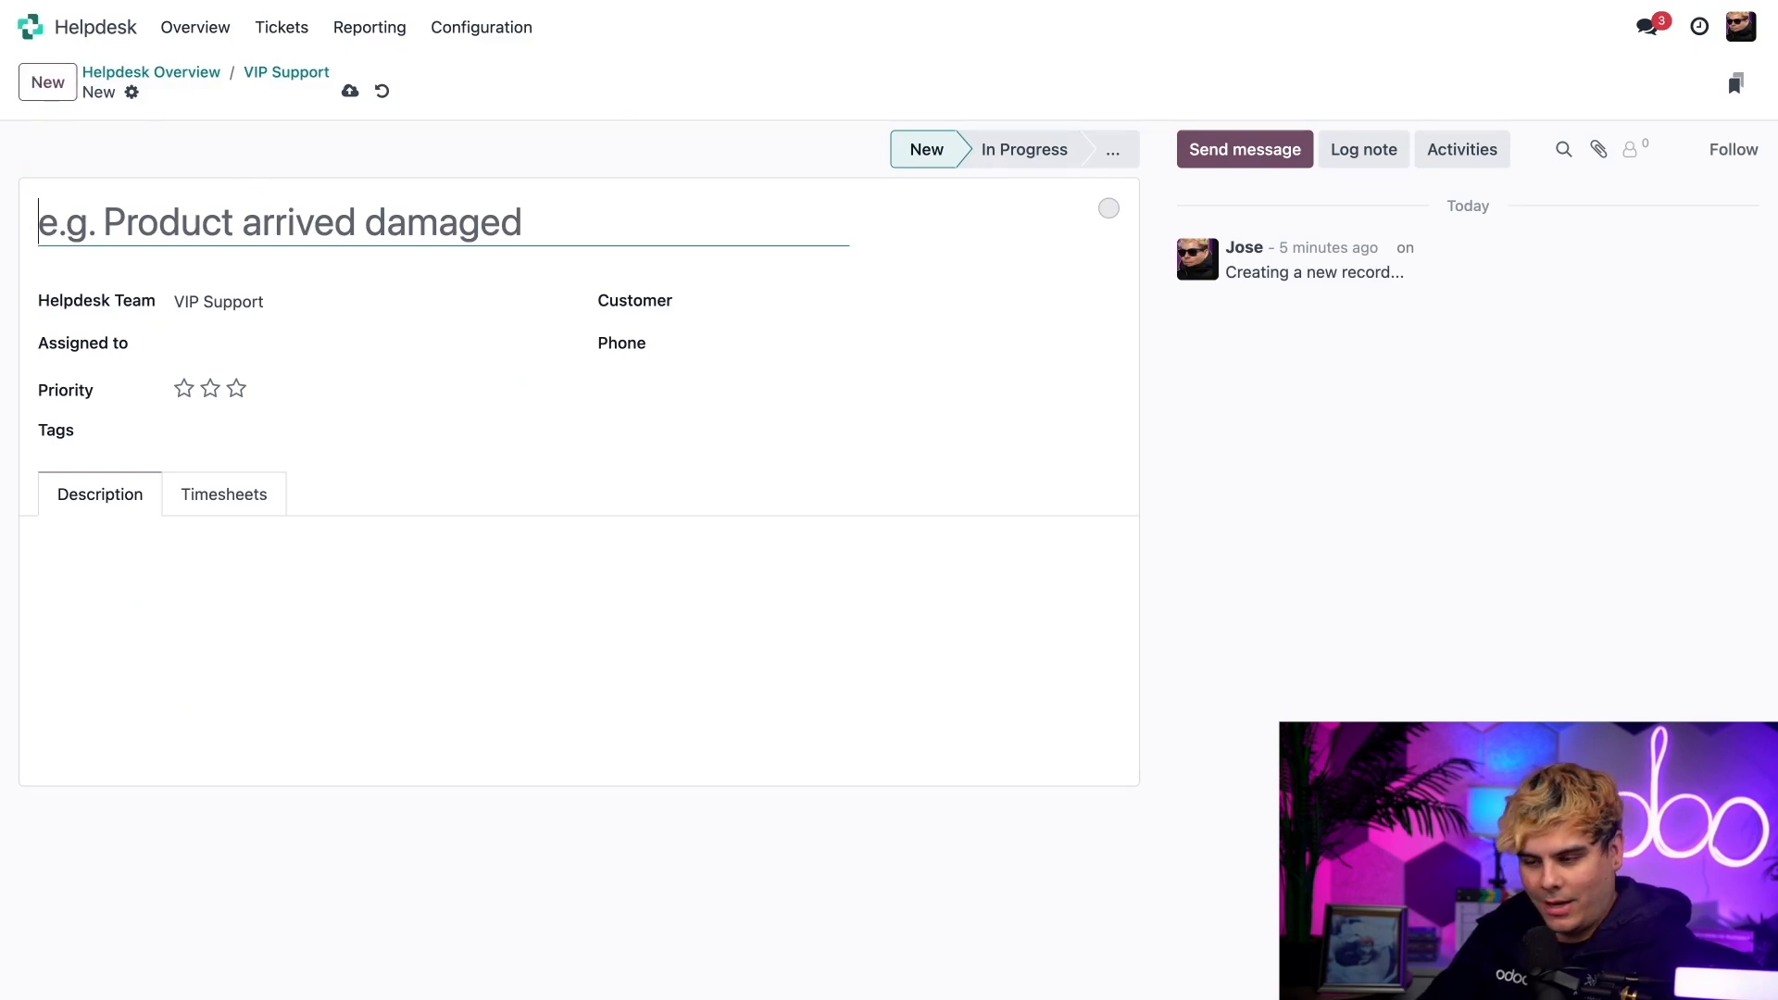
text(Chair)
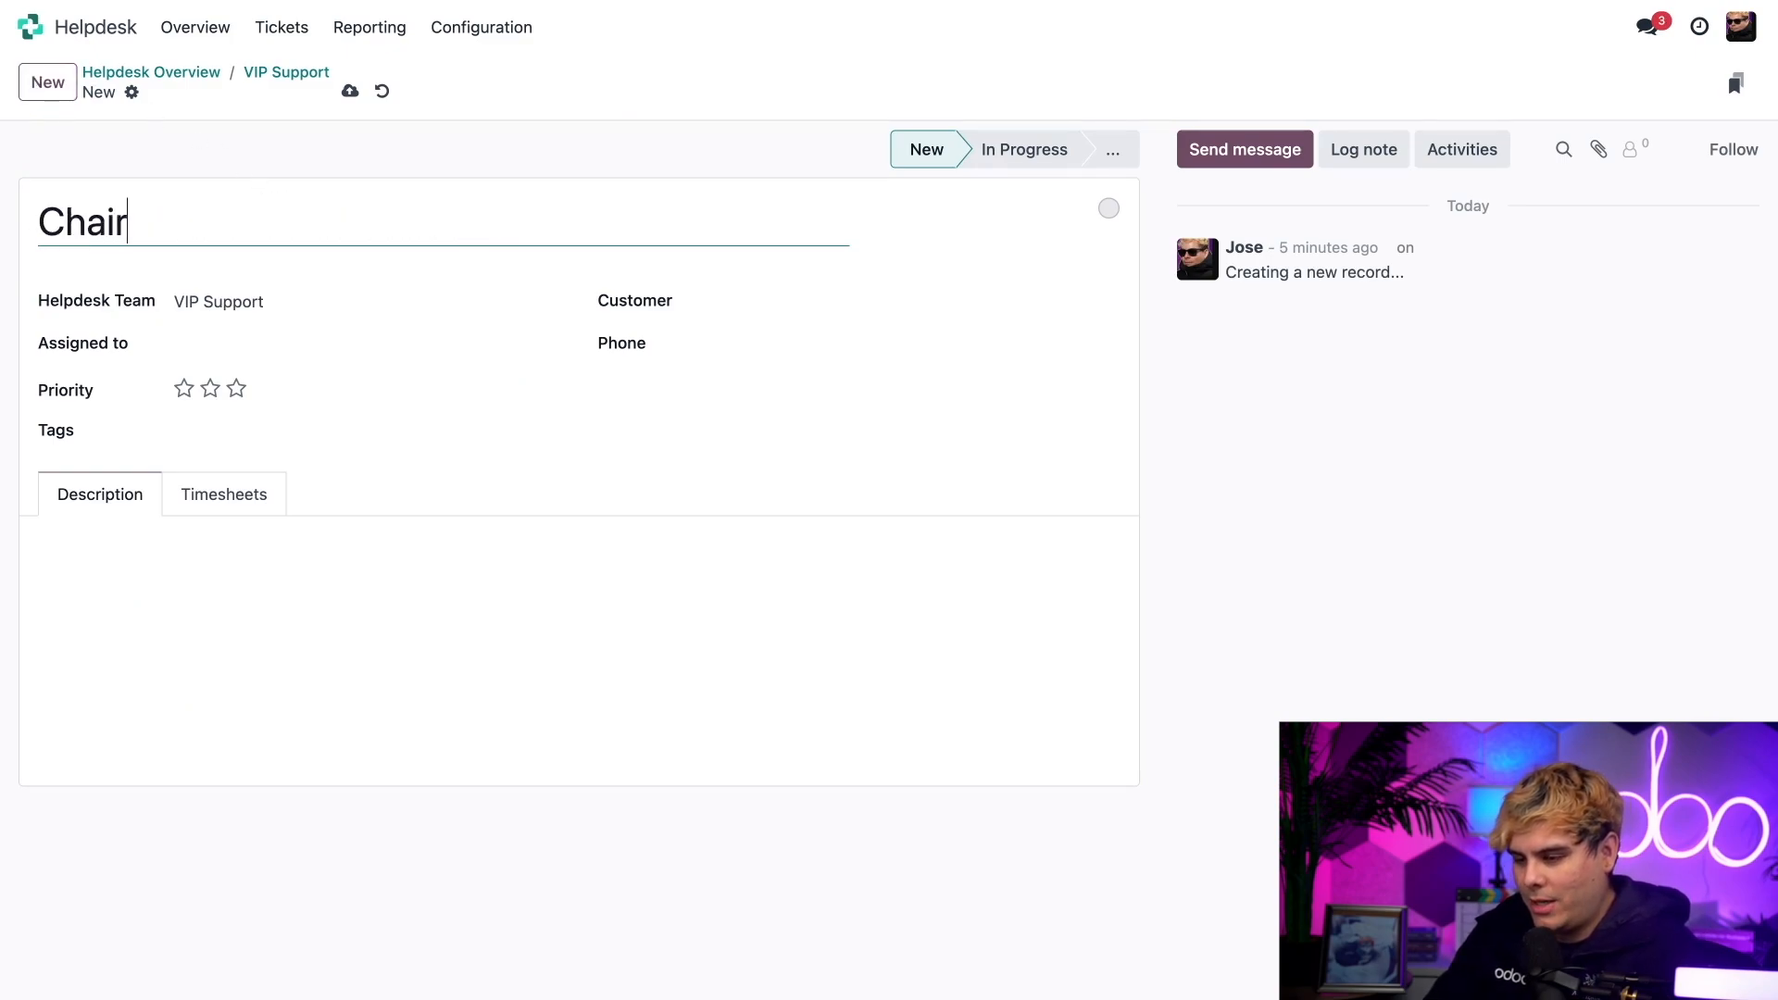
text(arrived bro)
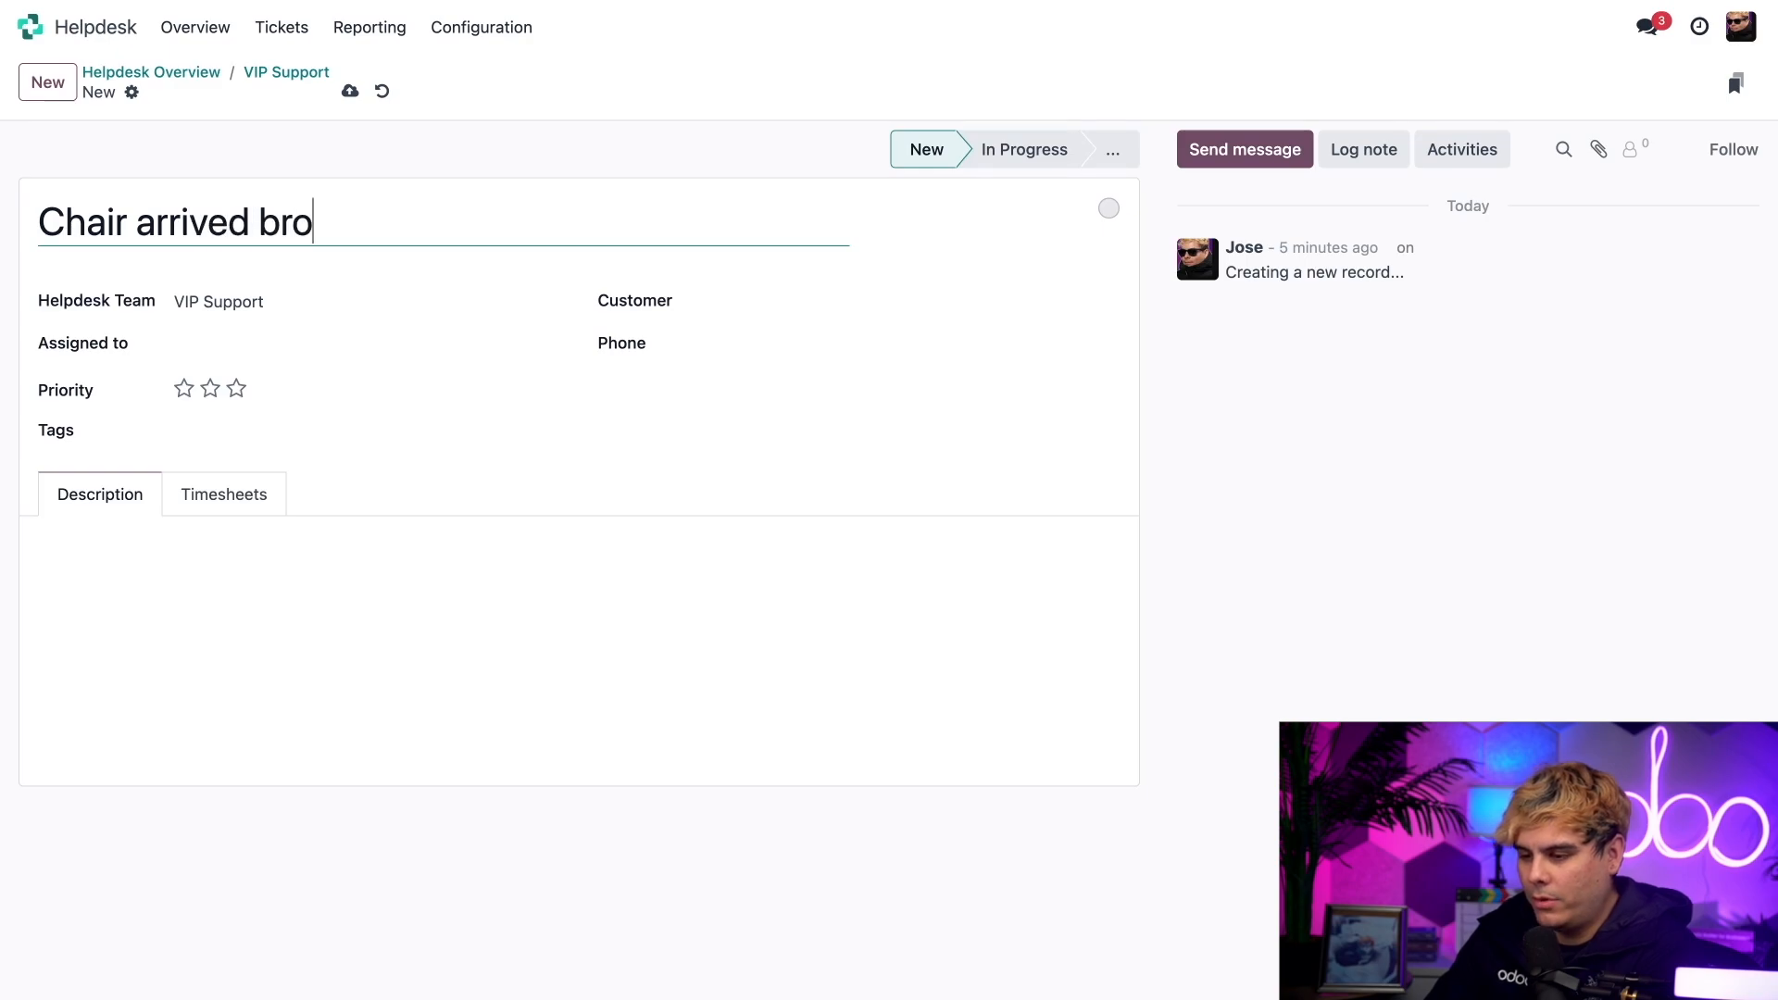
text(ken. Big sad)
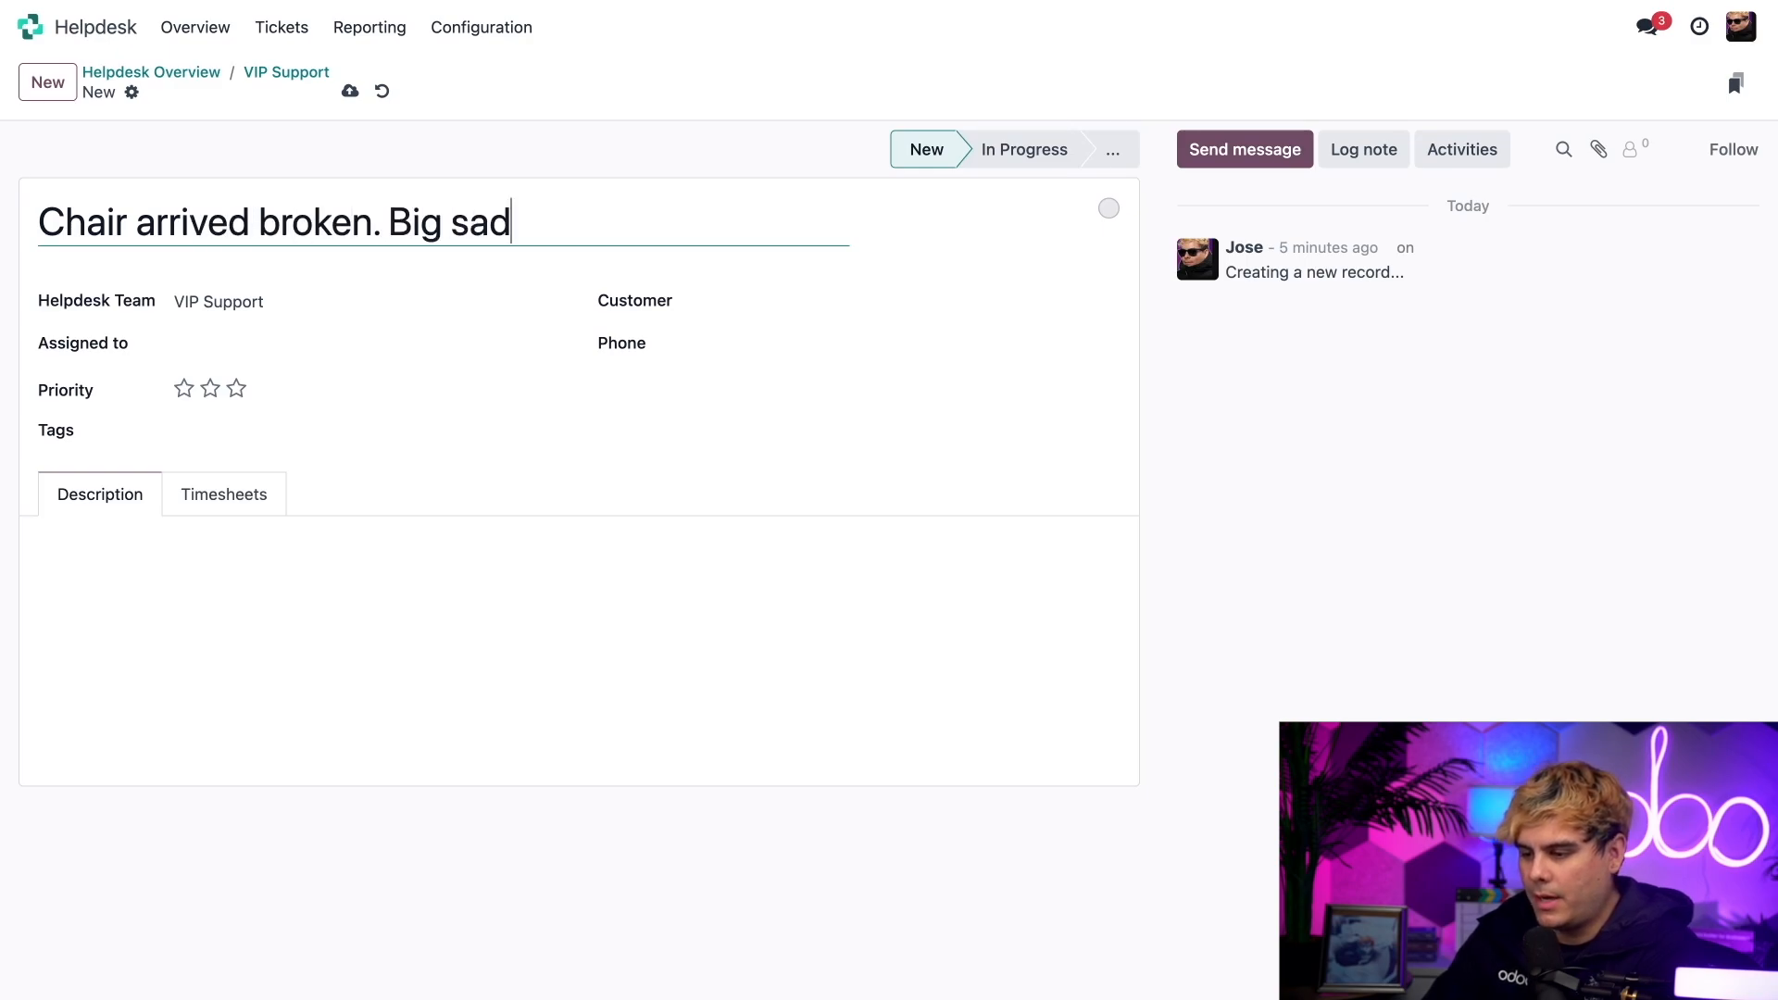
text(.)
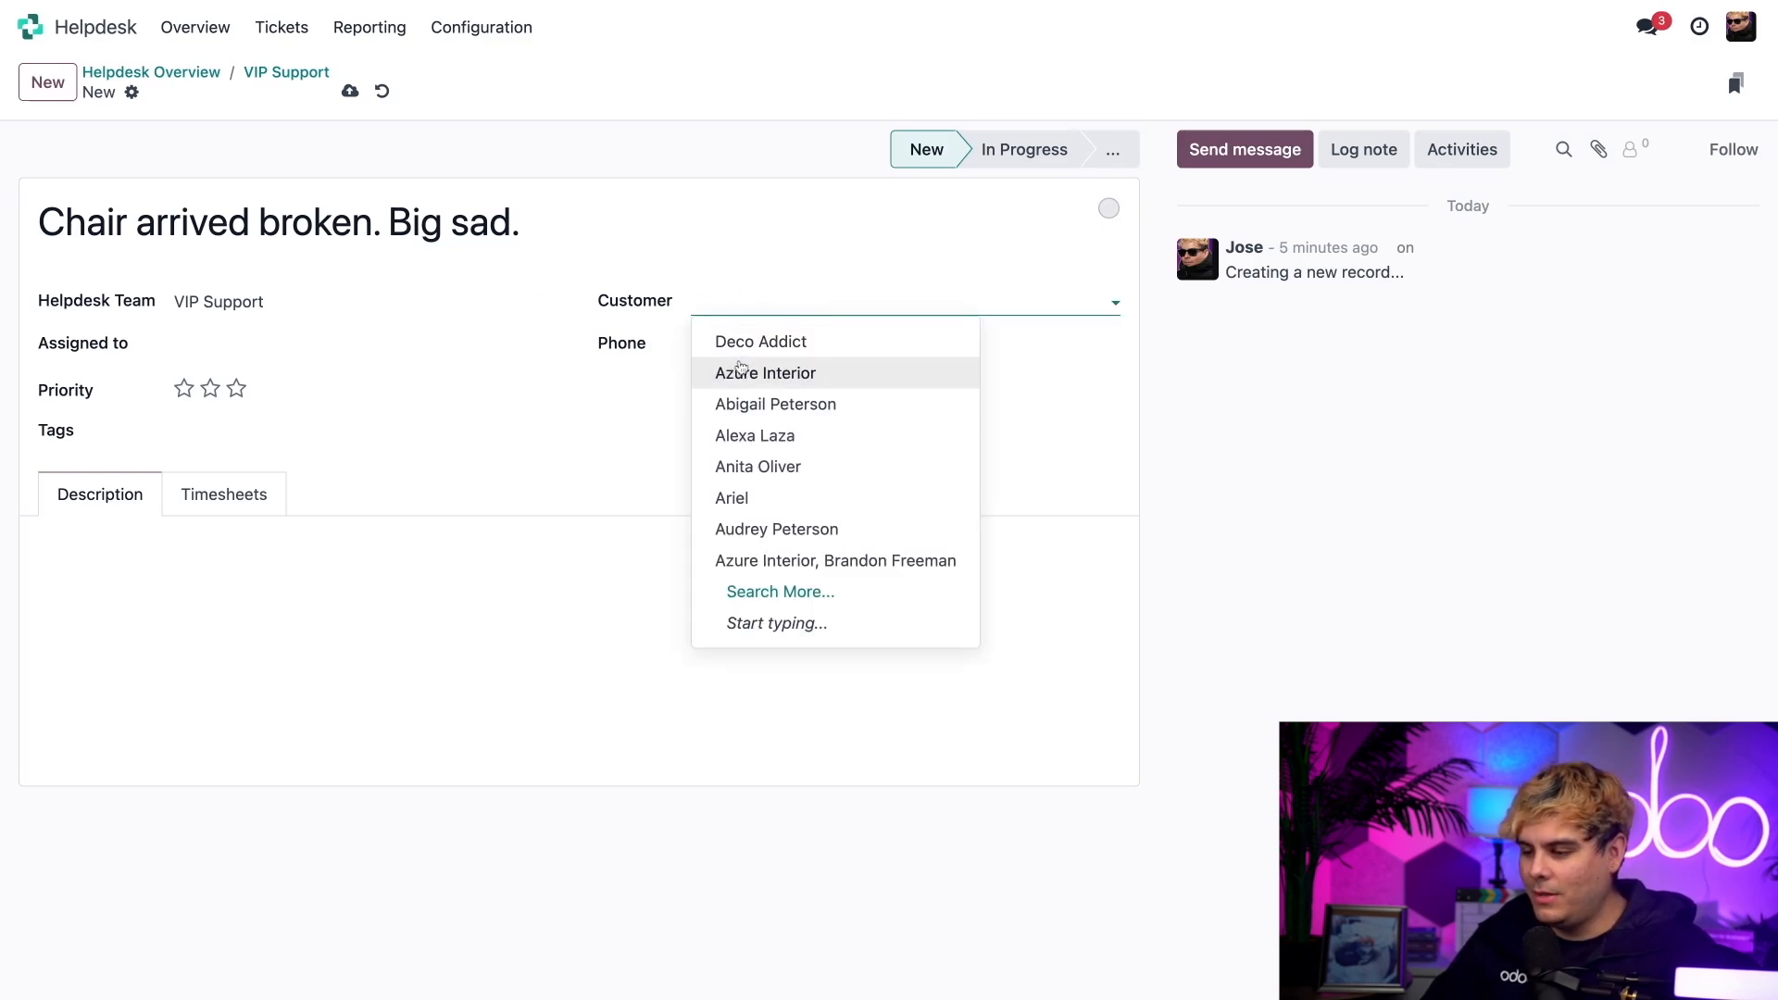
click(767, 373)
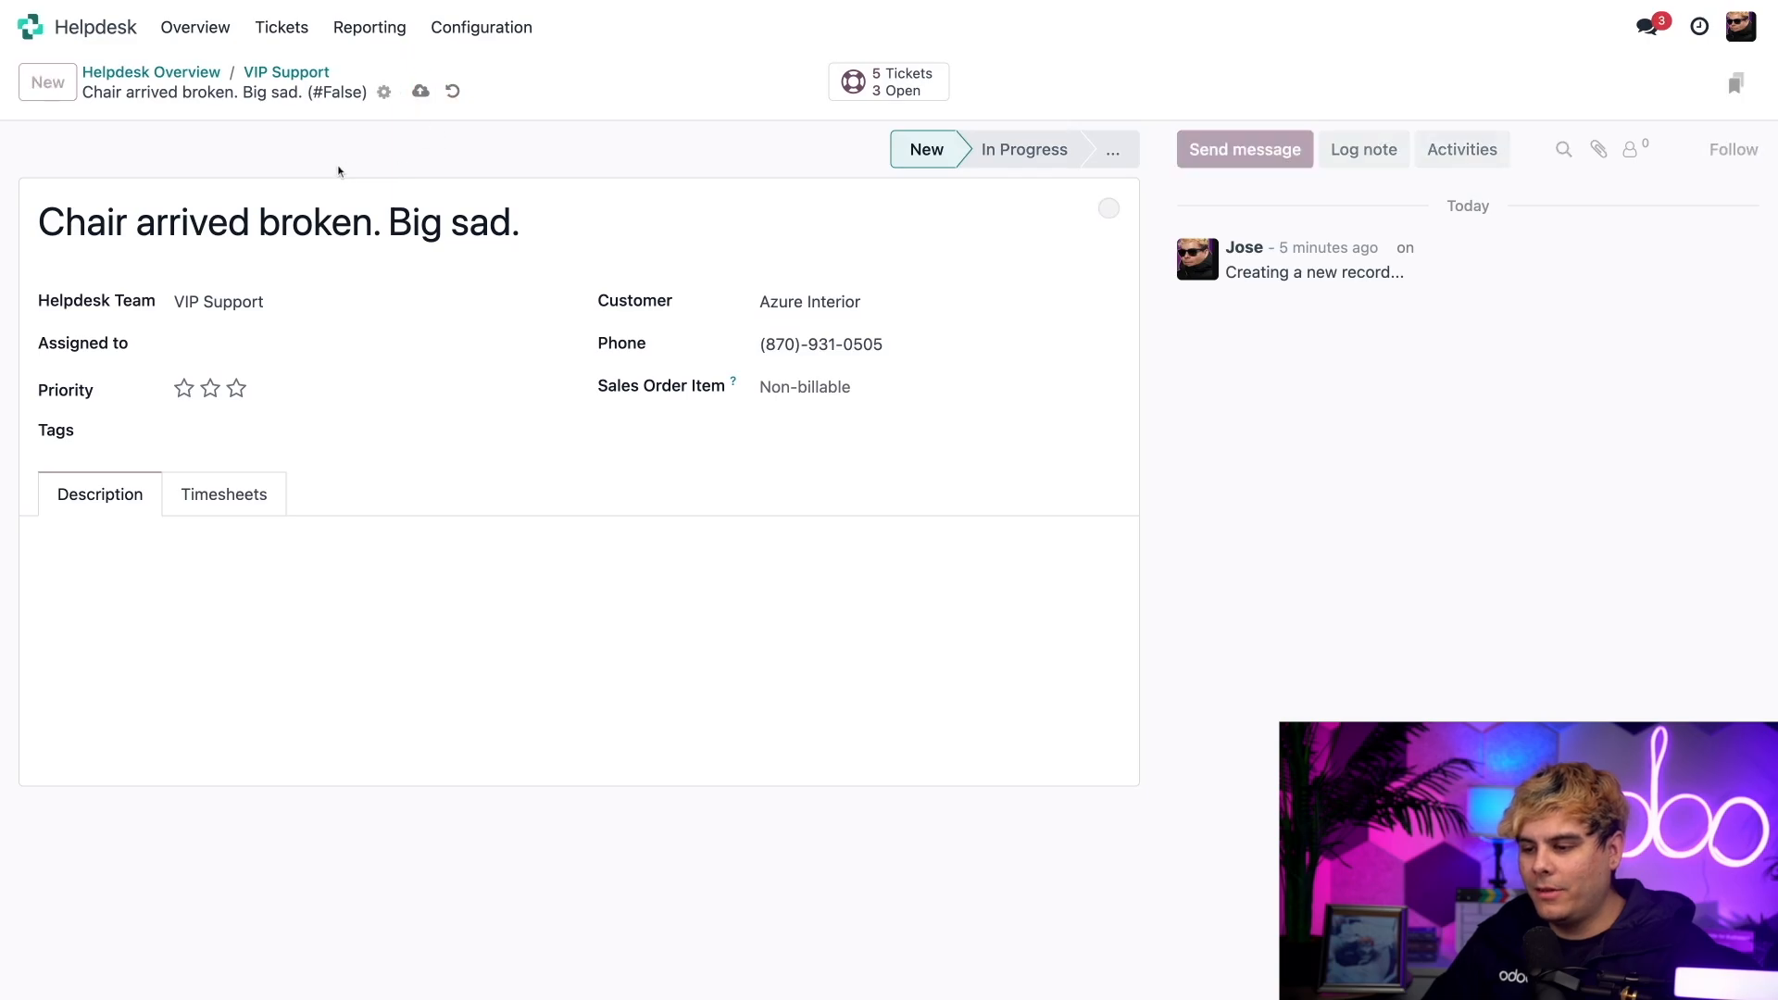
- Save ticket #30 so it gets the '2 Days to Finish' SLA tag
click(420, 92)
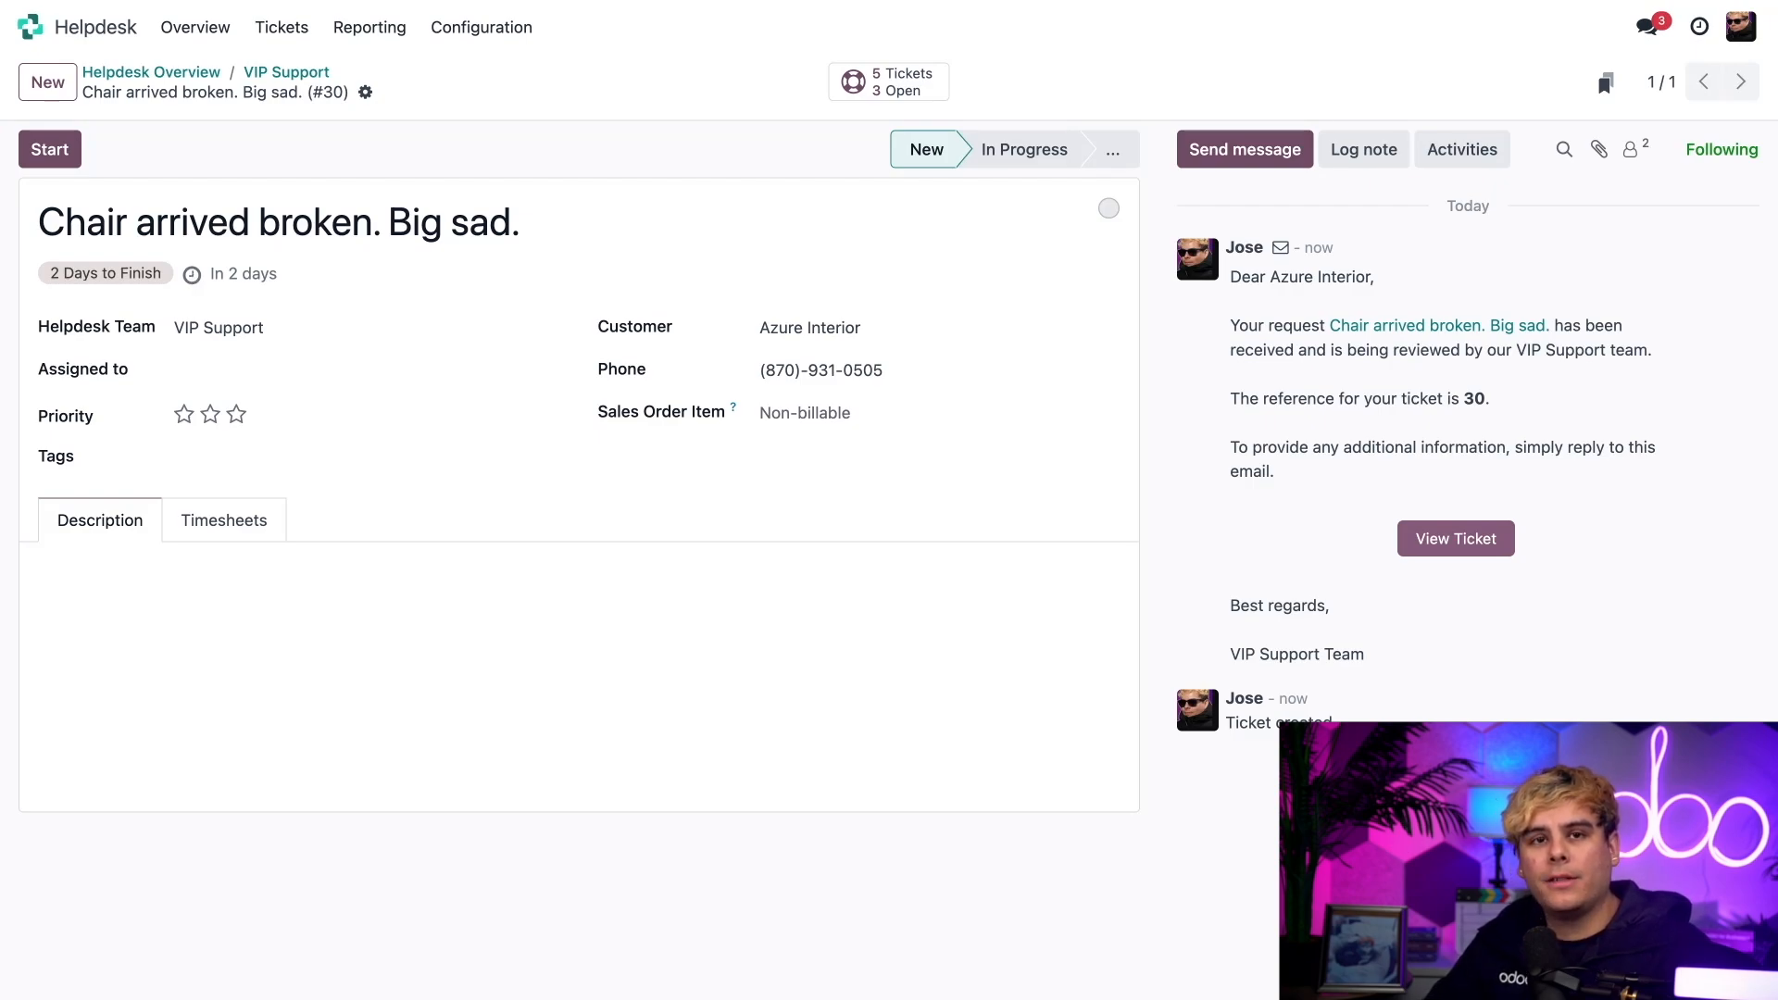
mouse_move(247, 112)
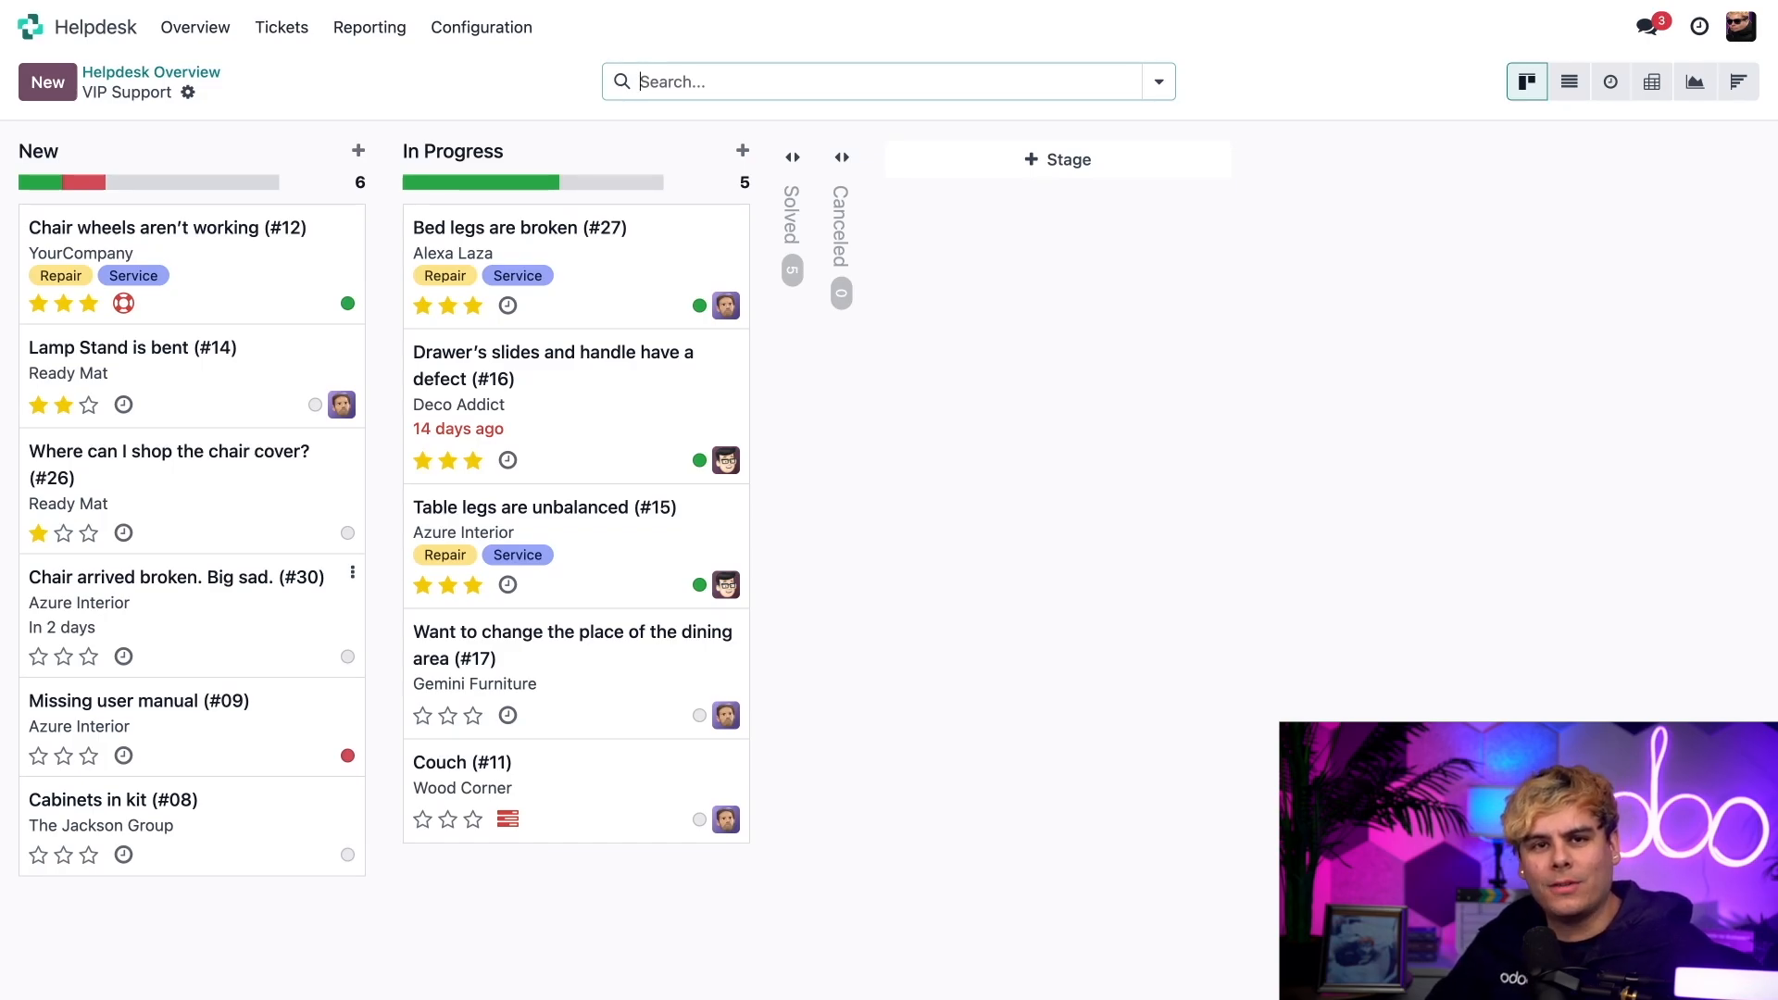
- Go back to Helpdesk Overview, where VIP Support shows 11 open tickets
click(151, 72)
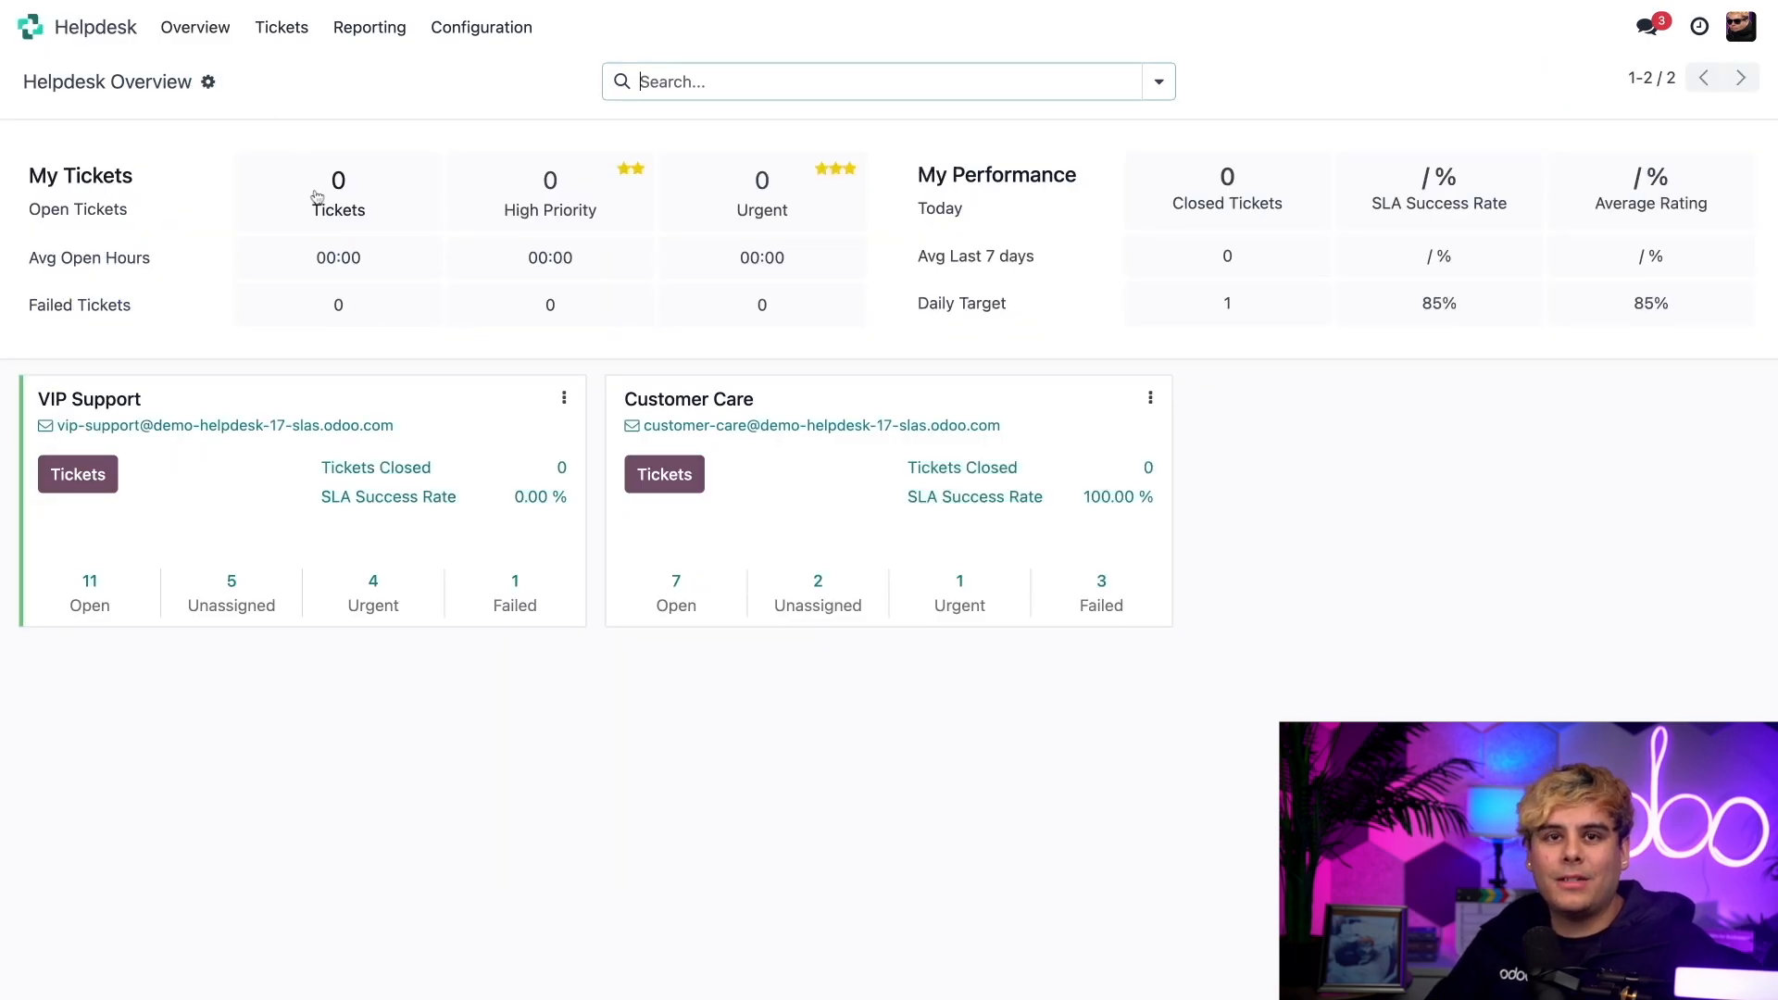
mouse_move(318, 197)
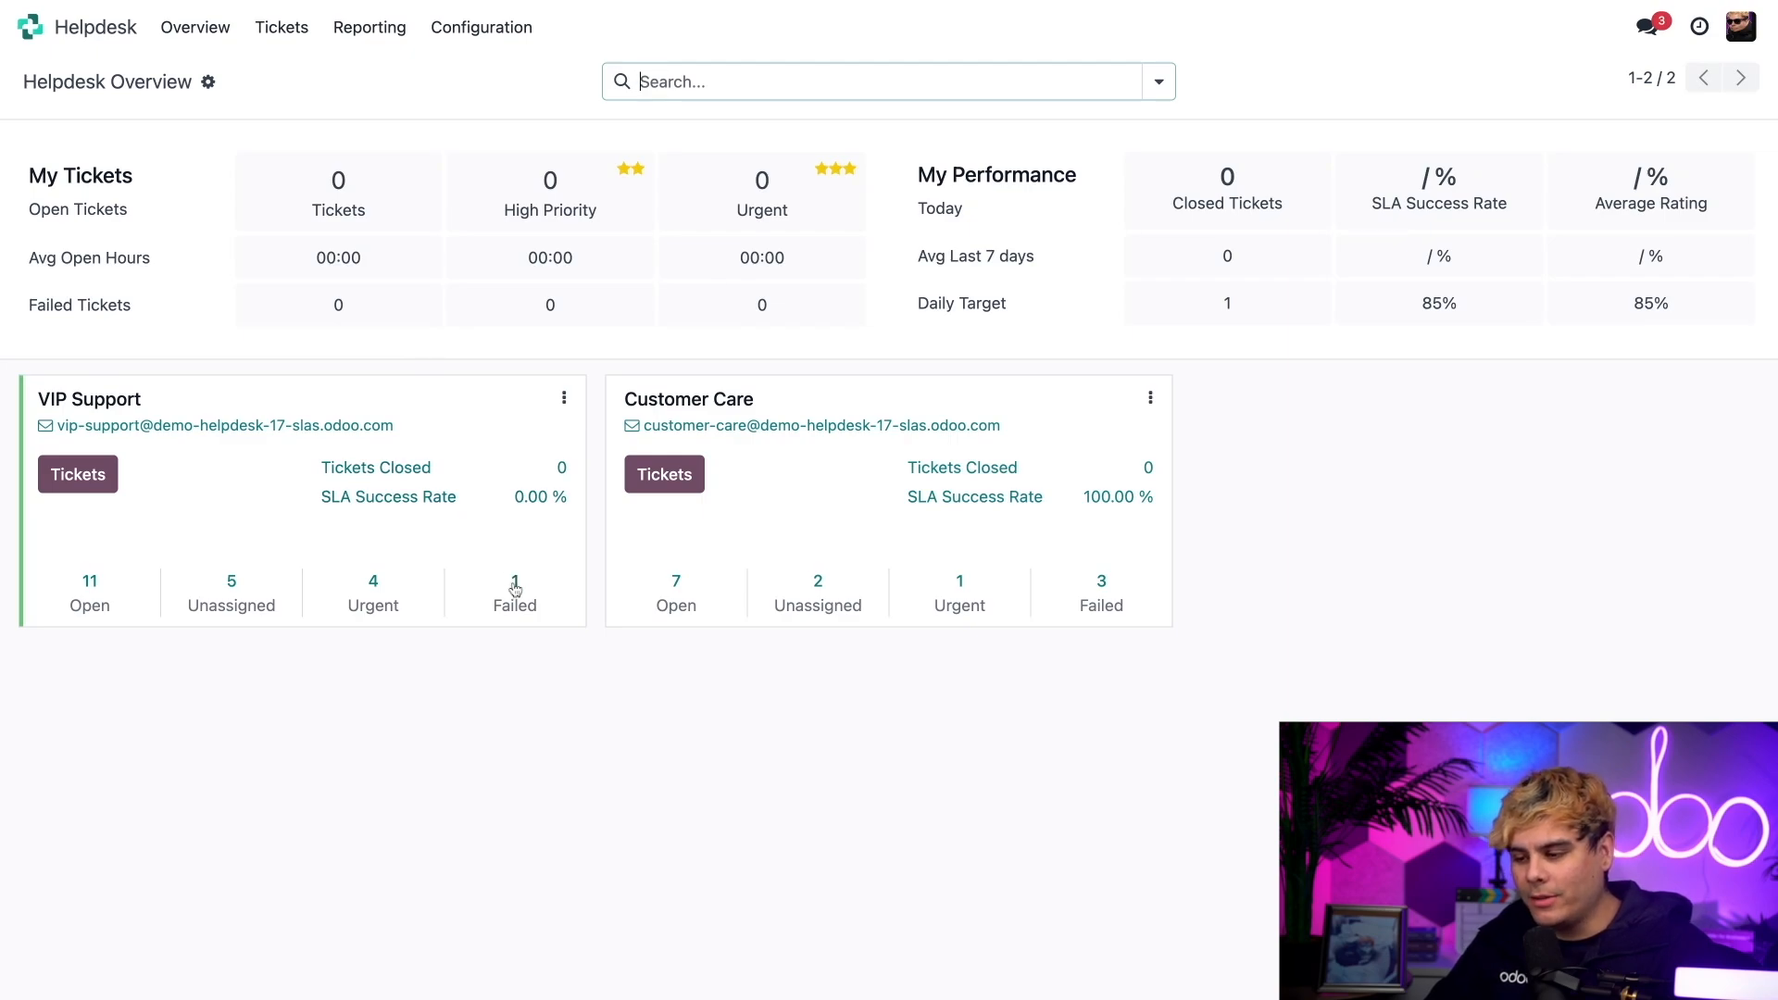
mouse_move(514, 590)
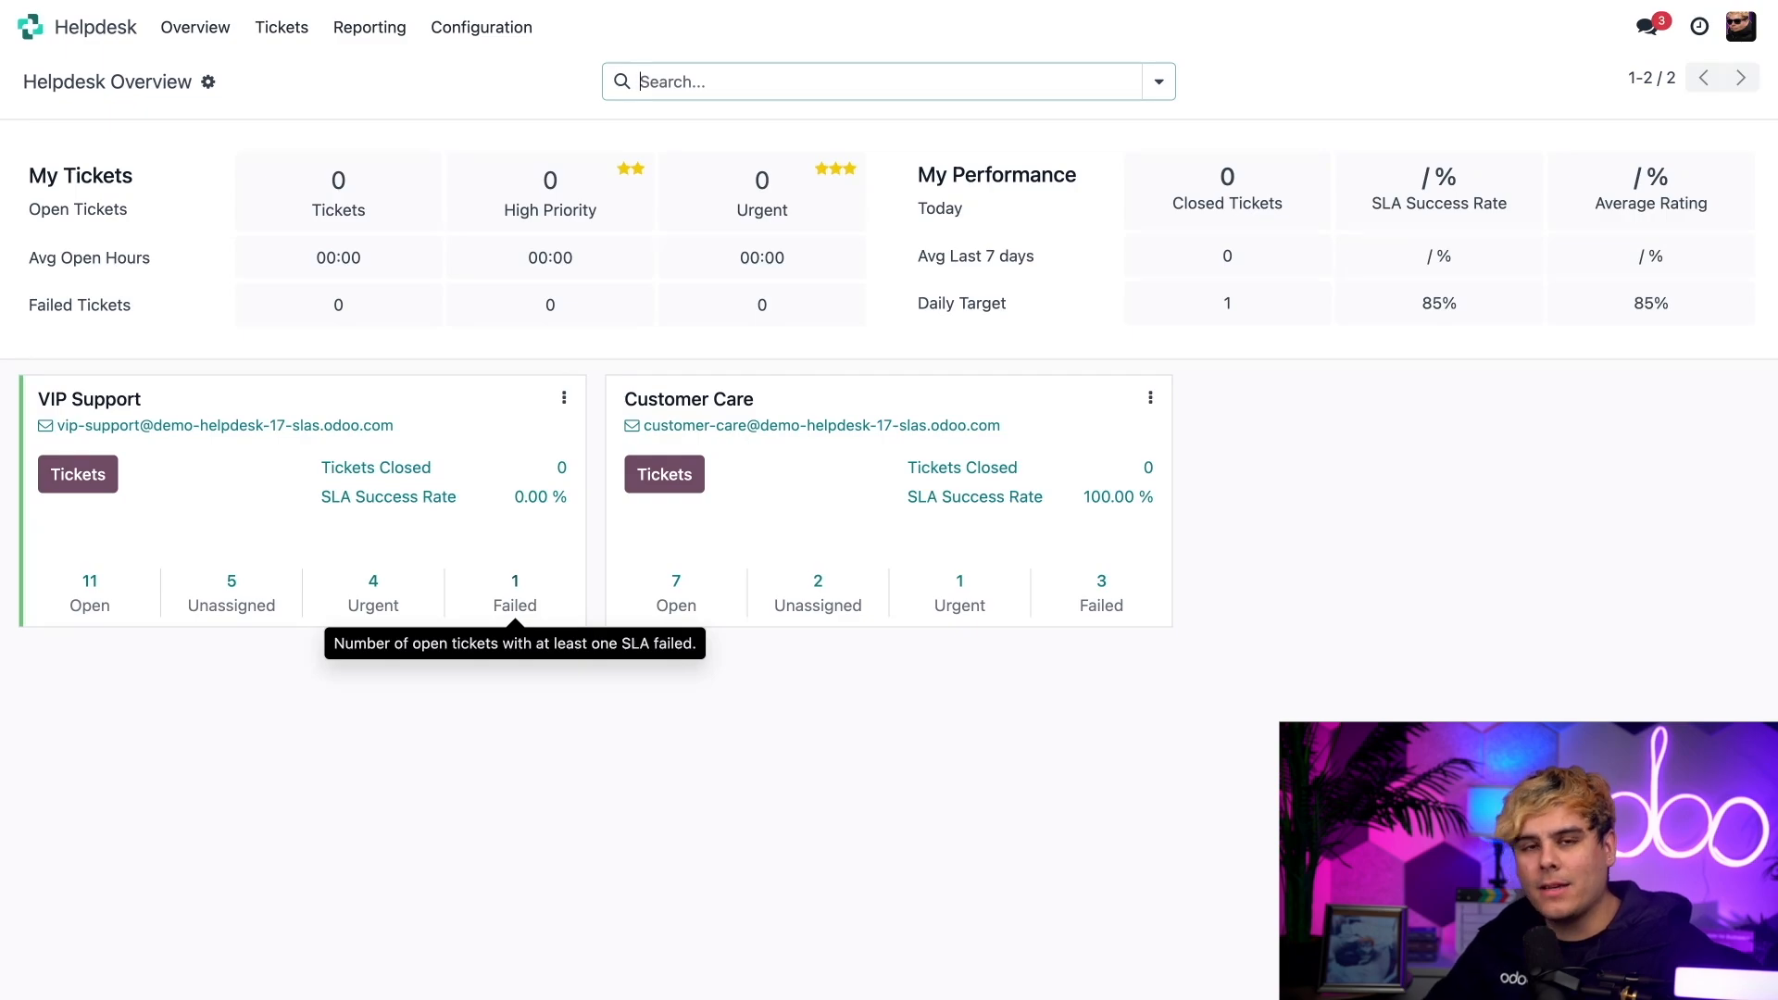
mouse_move(556, 620)
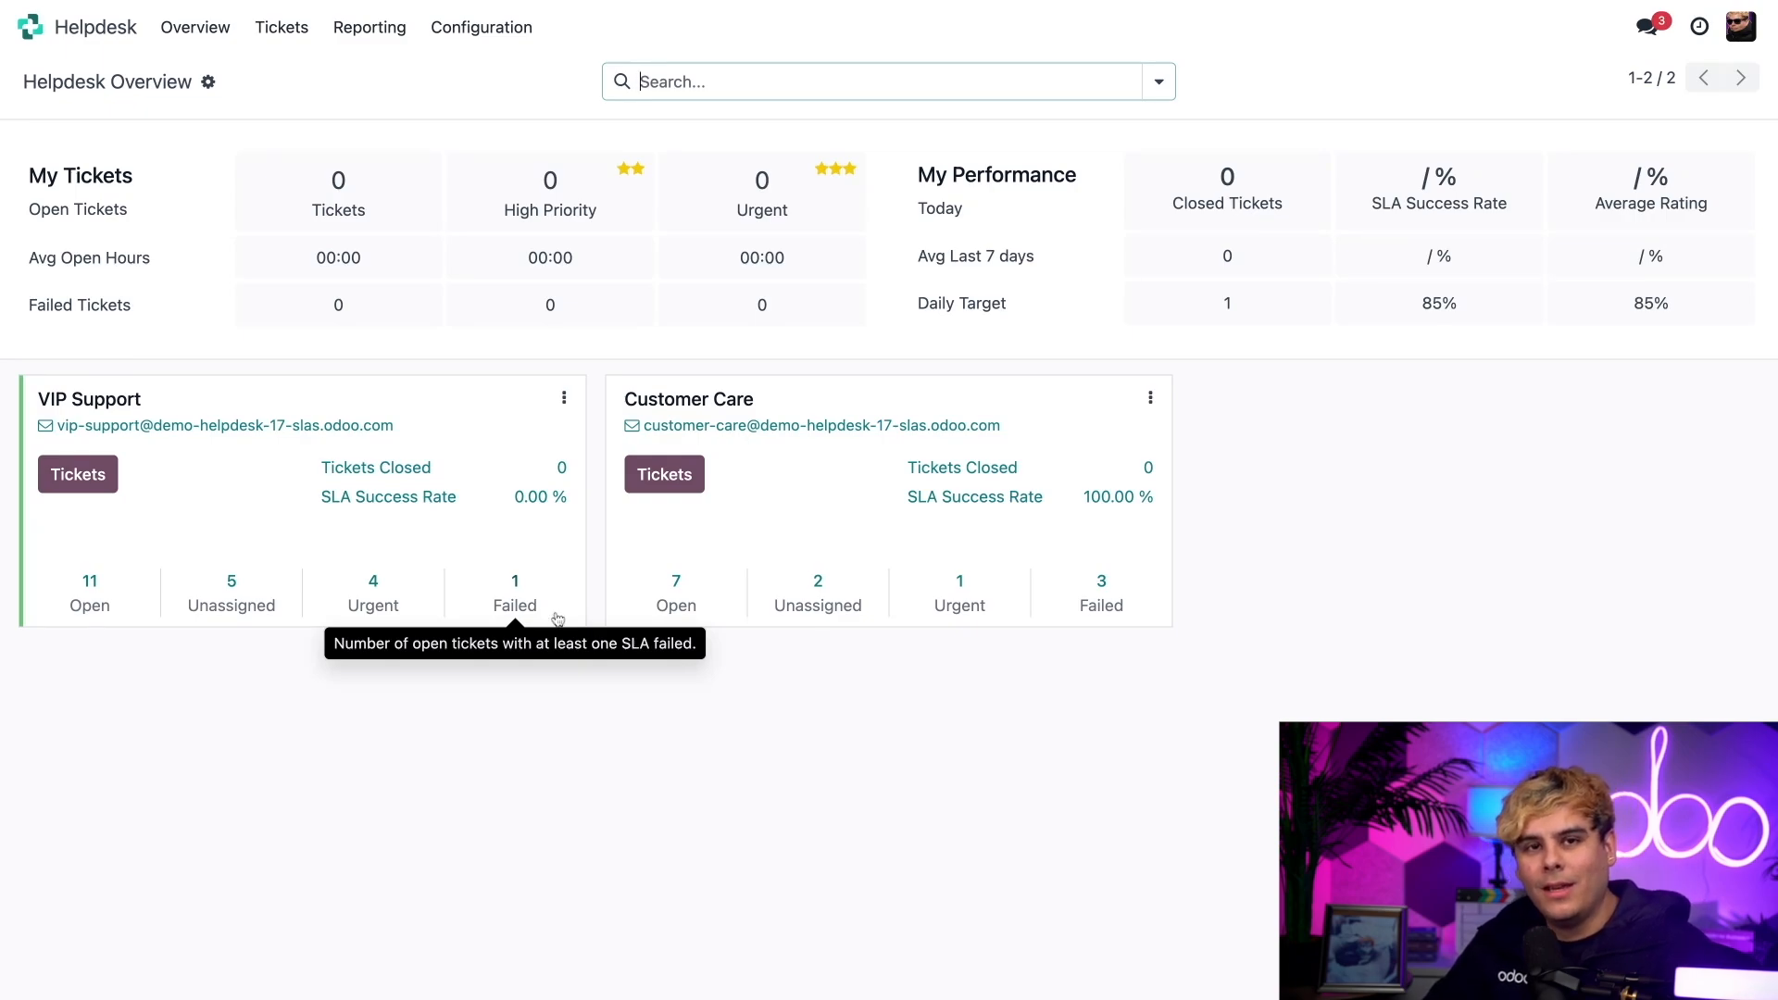
mouse_move(596, 673)
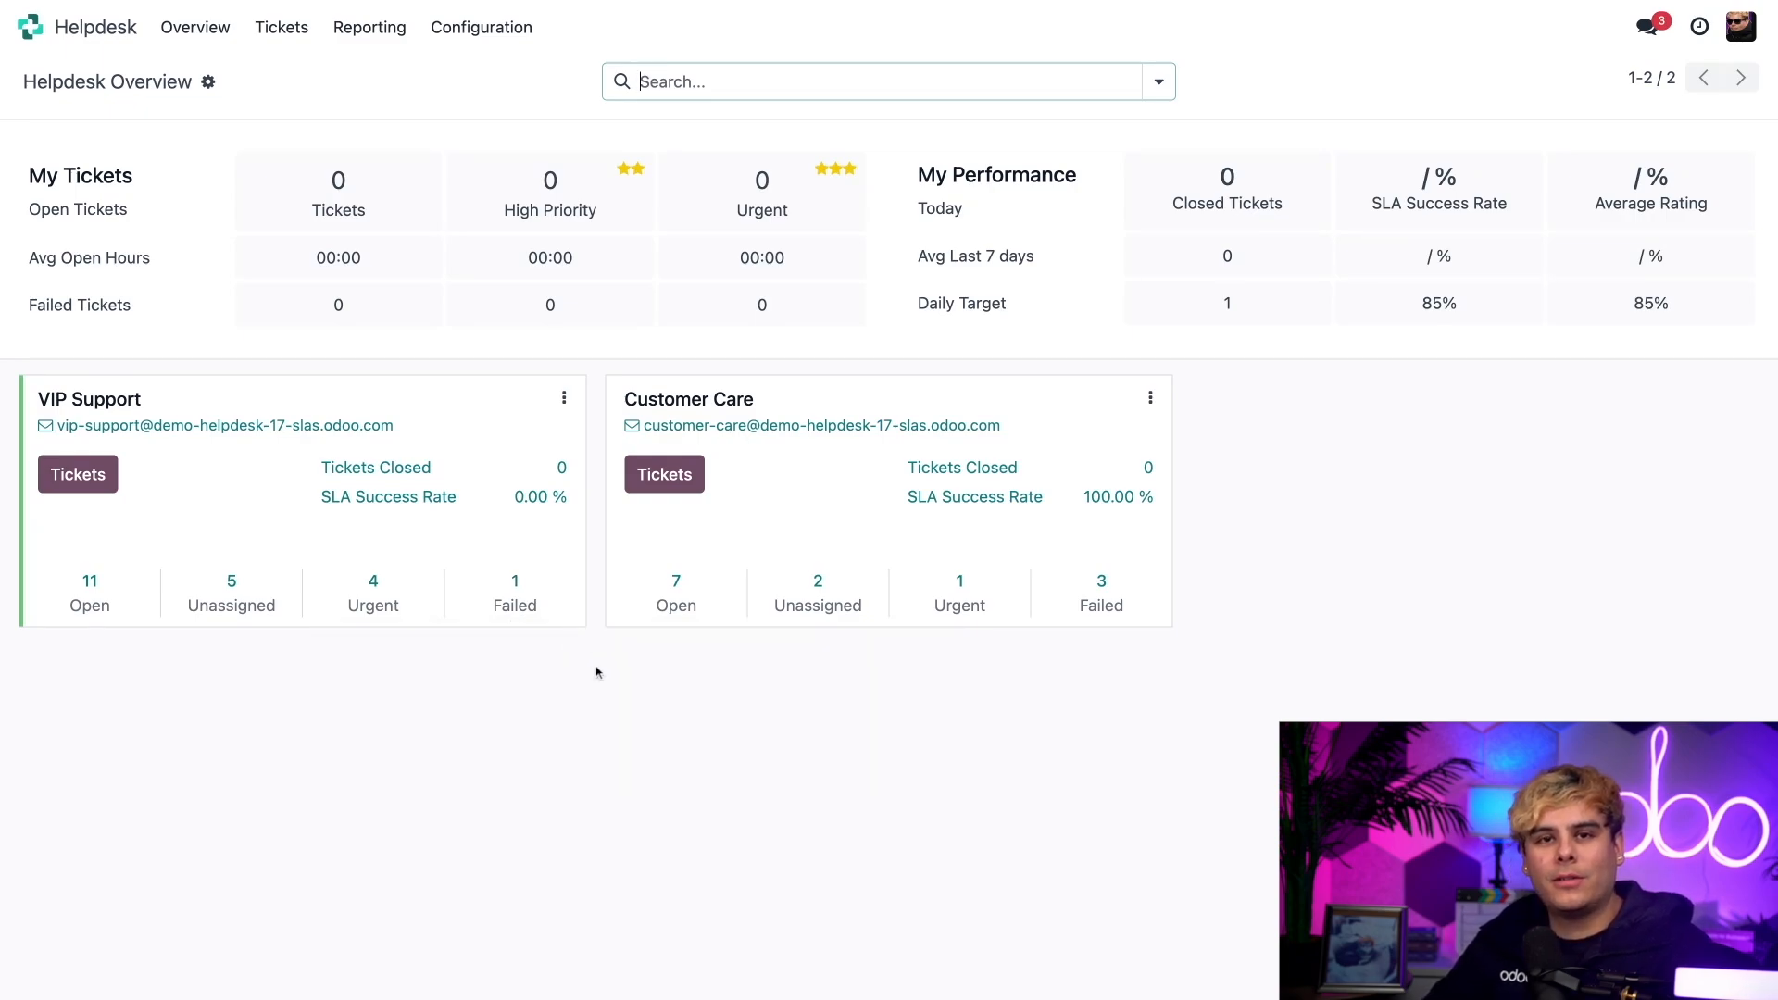